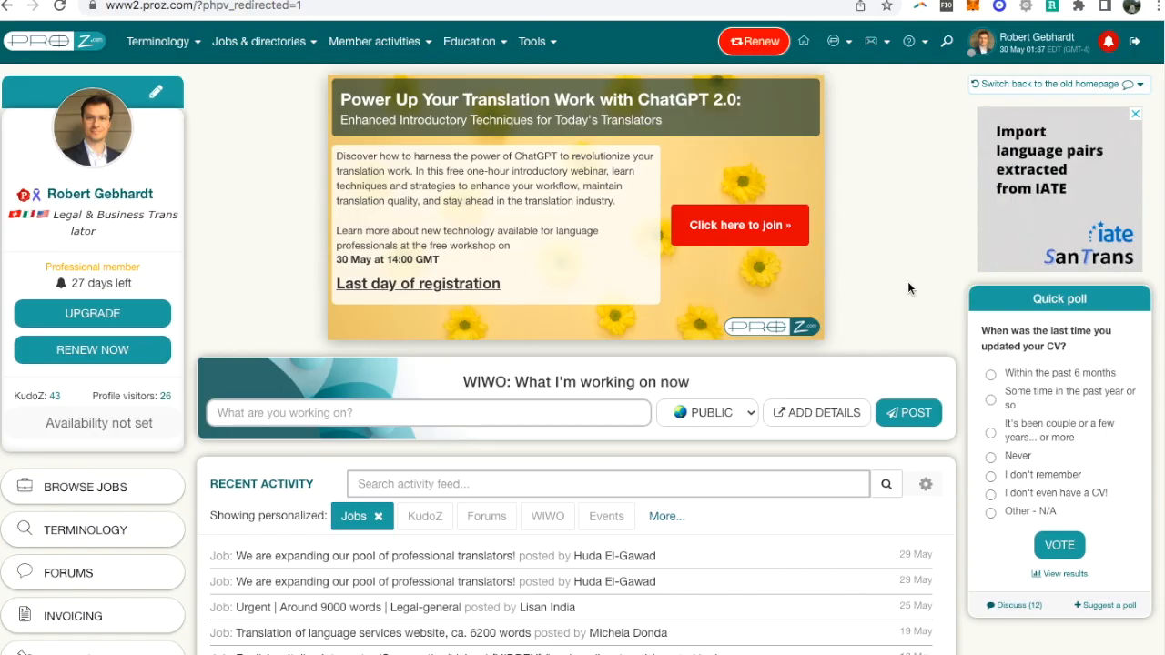
{"action": "mouse_move", "coordinate": [919, 254]}
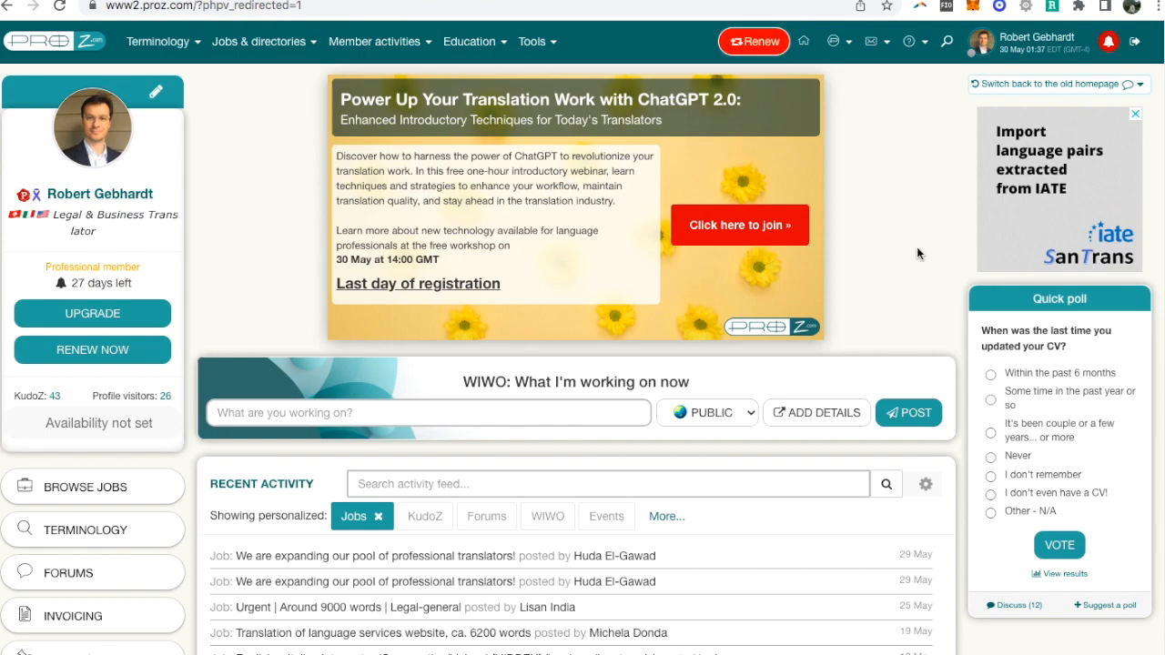
Open the Jobs & directories menu showing job, pool and directory options
{"action": "left_click", "coordinate": [259, 41]}
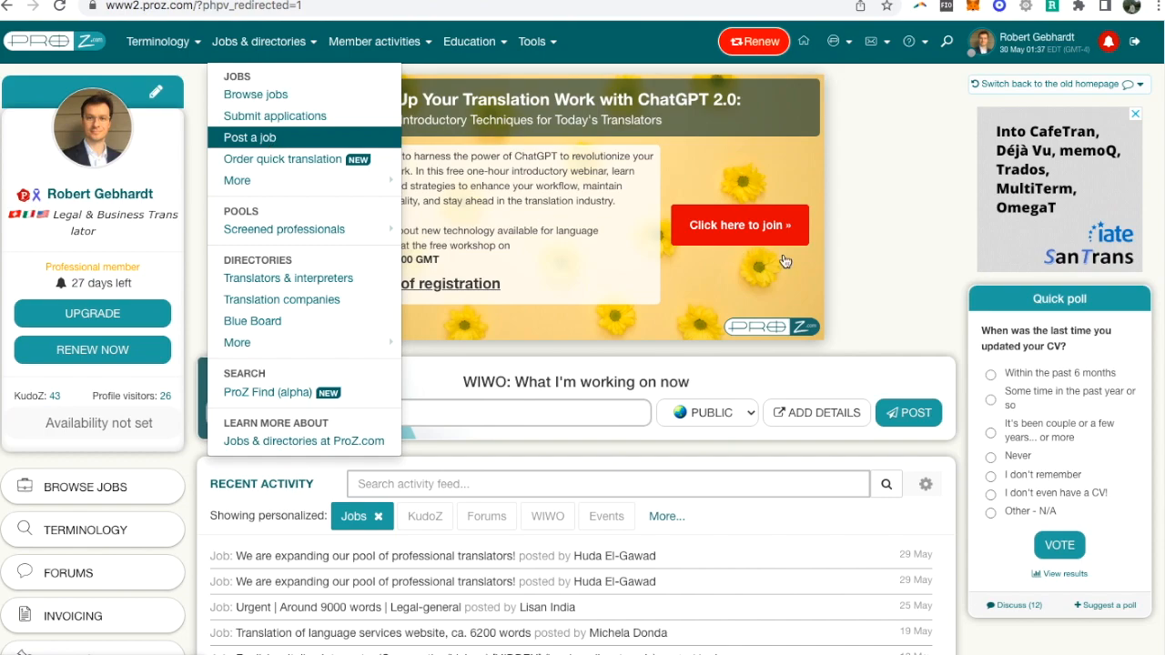
{"action": "mouse_move", "coordinate": [874, 261]}
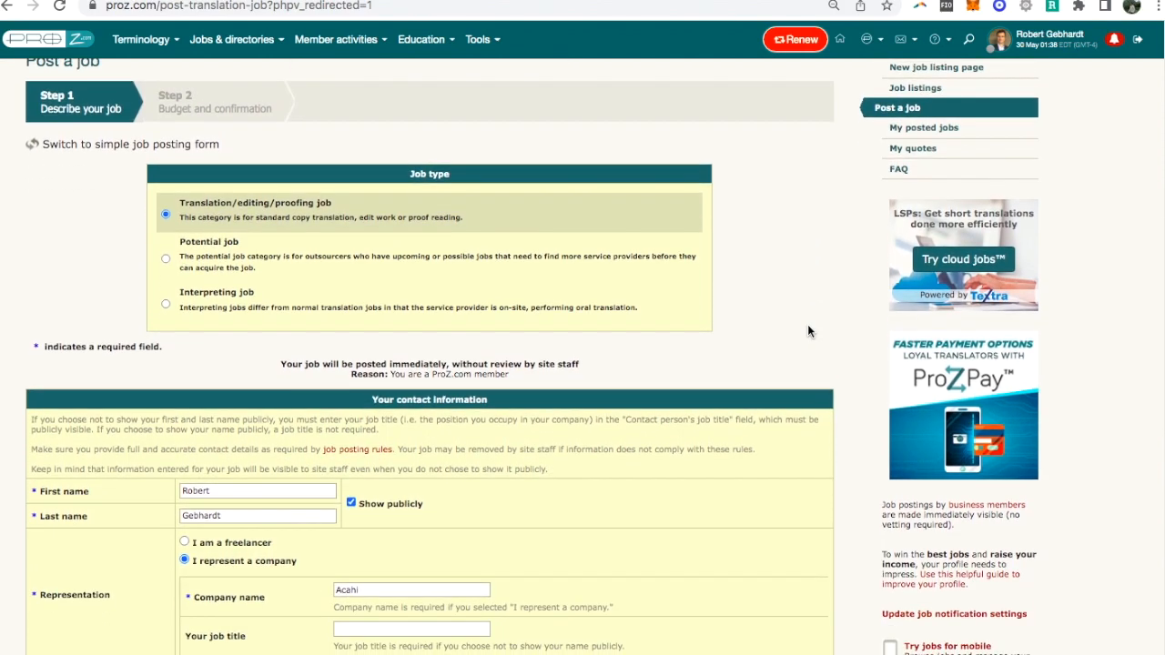
{"action": "scroll", "scroll_direction": "down", "scroll_amount": 3}
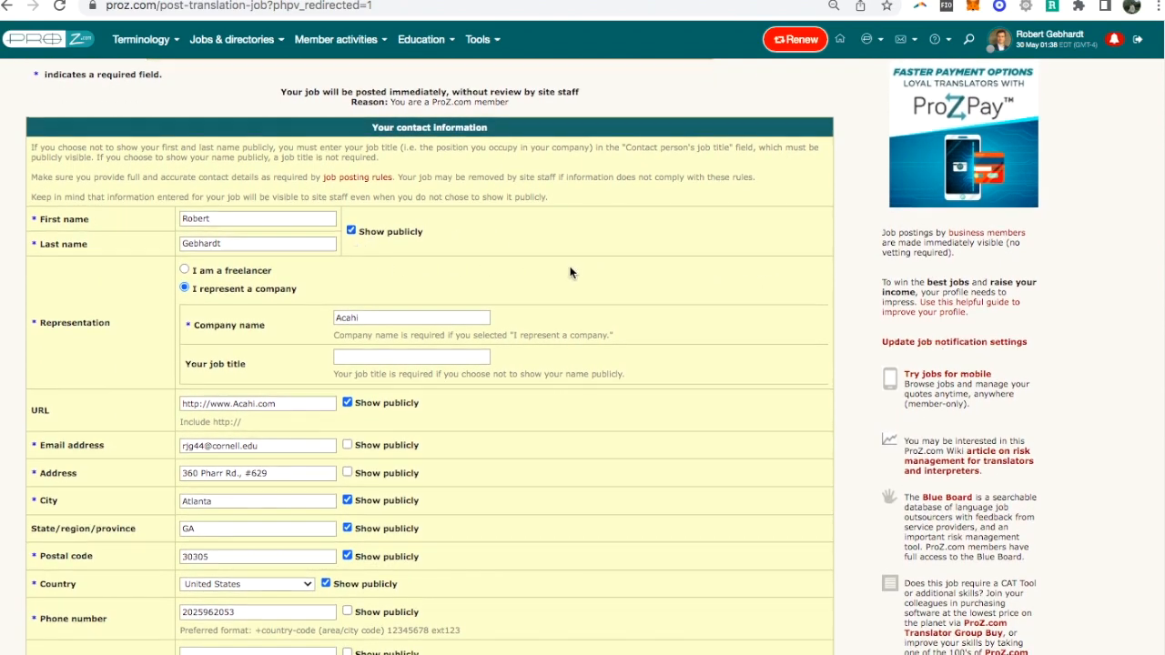
{"action": "scroll", "scroll_direction": "down", "scroll_amount": 3}
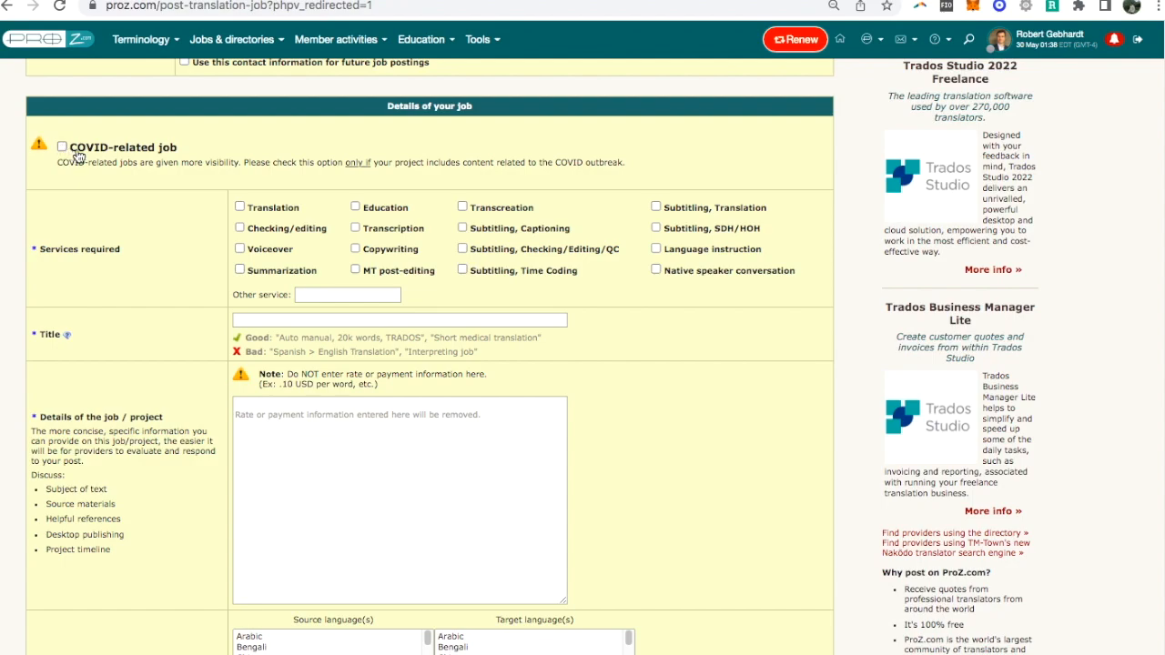
{"action": "mouse_move", "coordinate": [61, 154]}
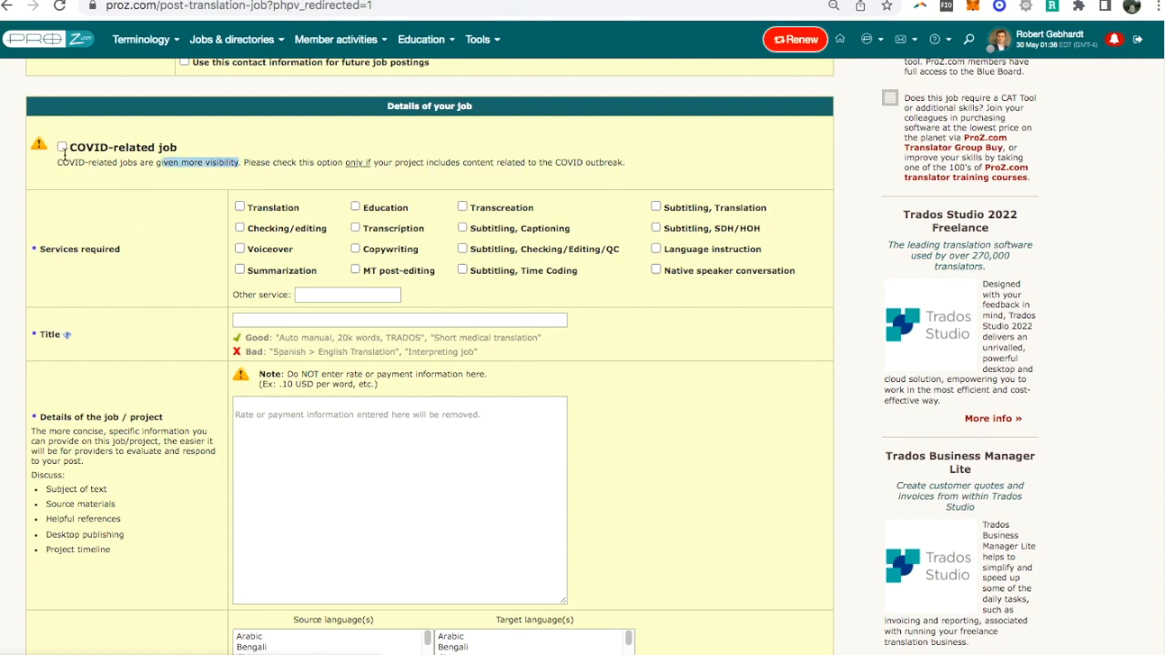
{"action": "scroll", "scroll_direction": "down", "scroll_amount": 3}
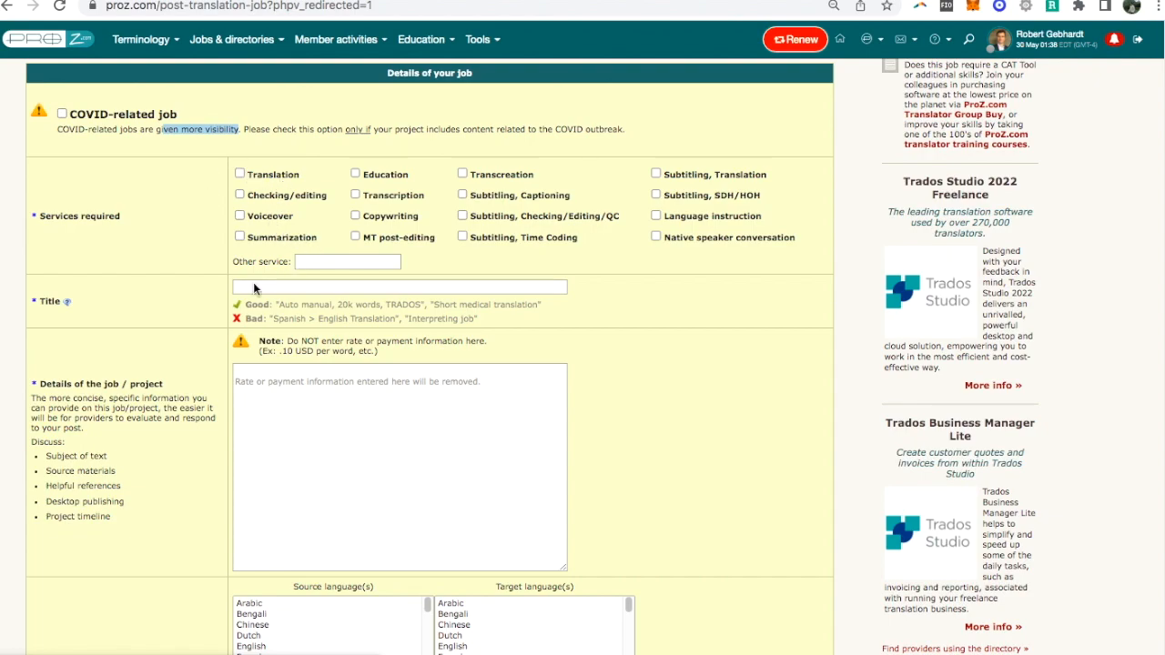
{"action": "scroll", "scroll_direction": "down", "scroll_amount": 3}
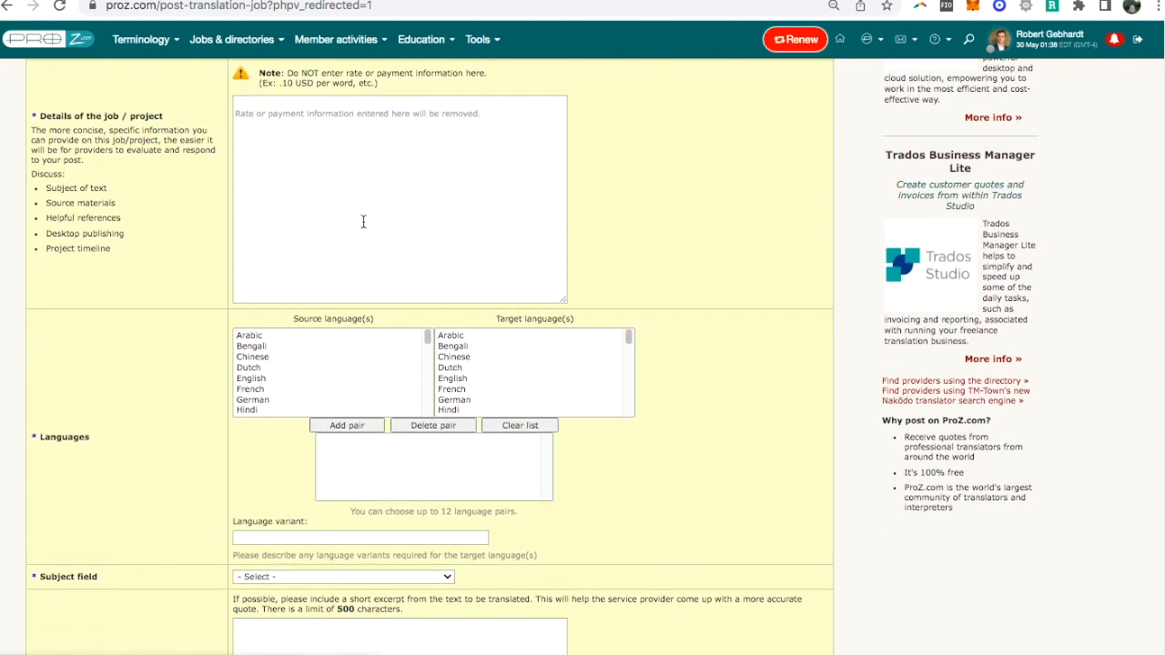
{"action": "scroll", "scroll_direction": "down", "scroll_amount": 3}
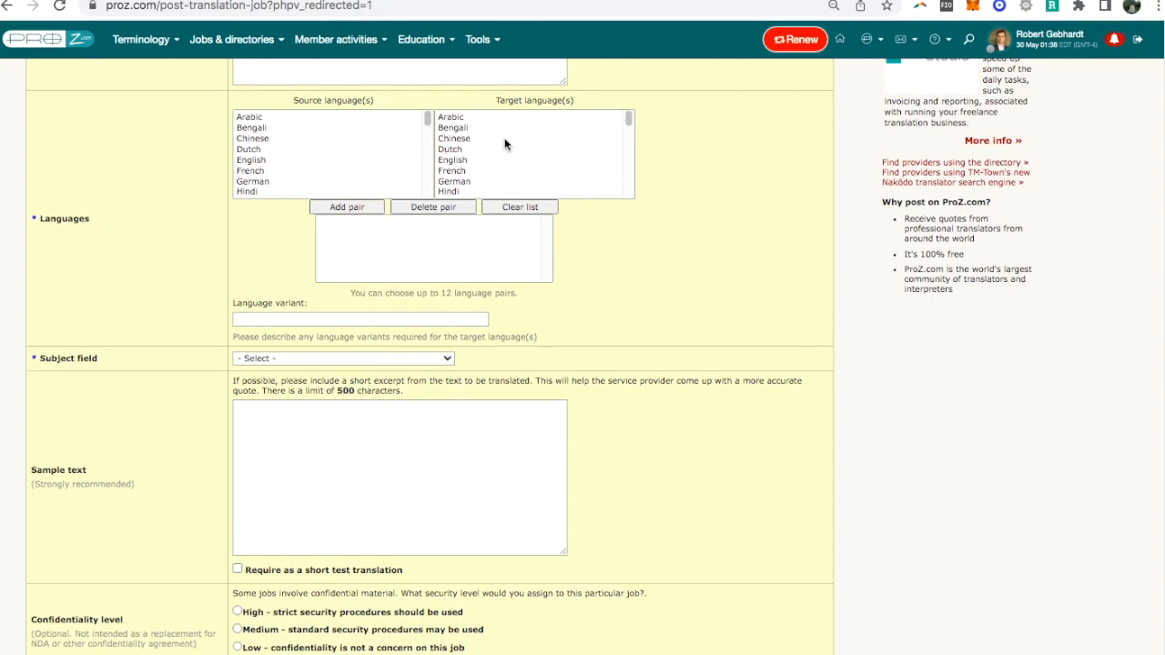
{"action": "mouse_move", "coordinate": [259, 161]}
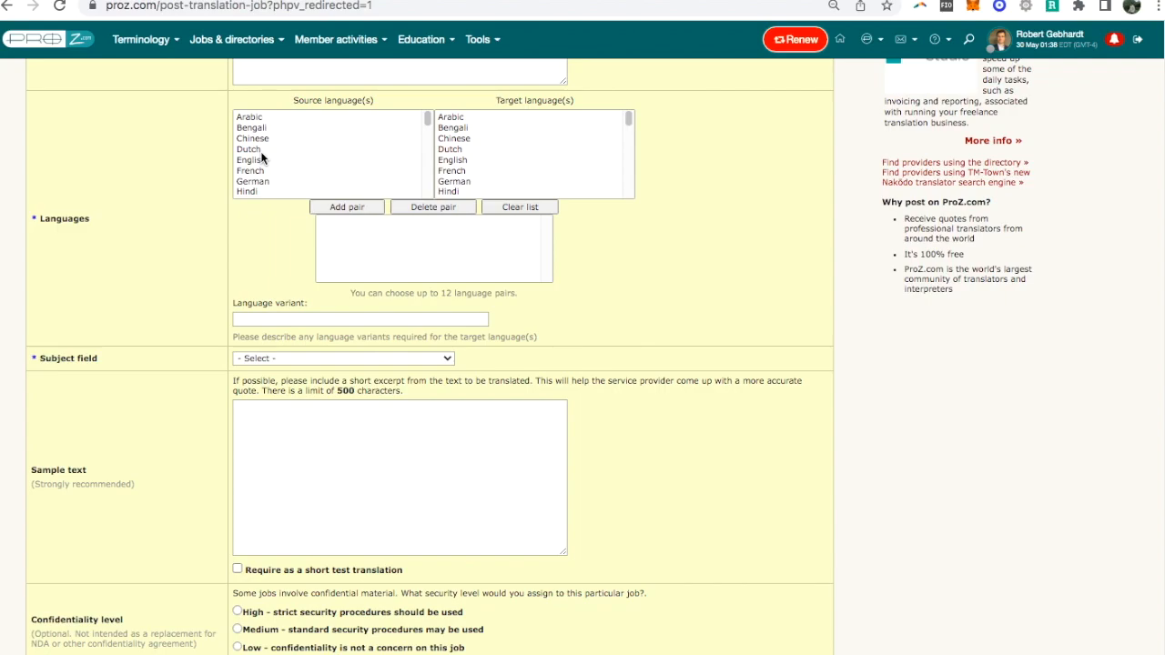
{"action": "scroll", "scroll_direction": "down", "scroll_amount": 3}
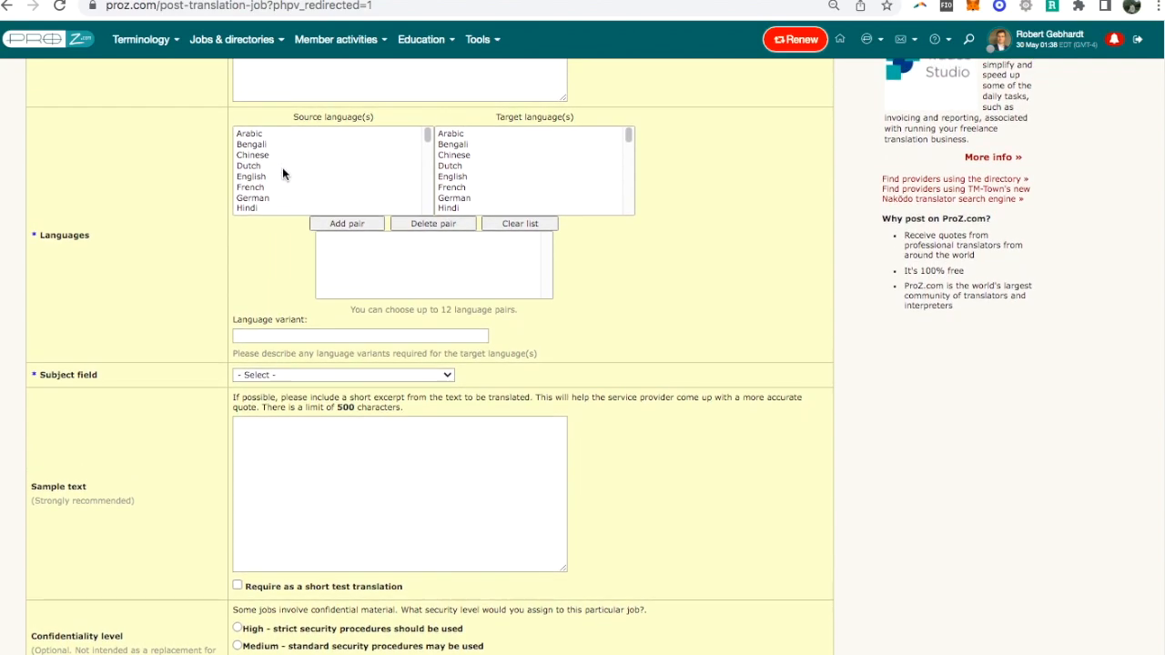
{"action": "mouse_move", "coordinate": [278, 172]}
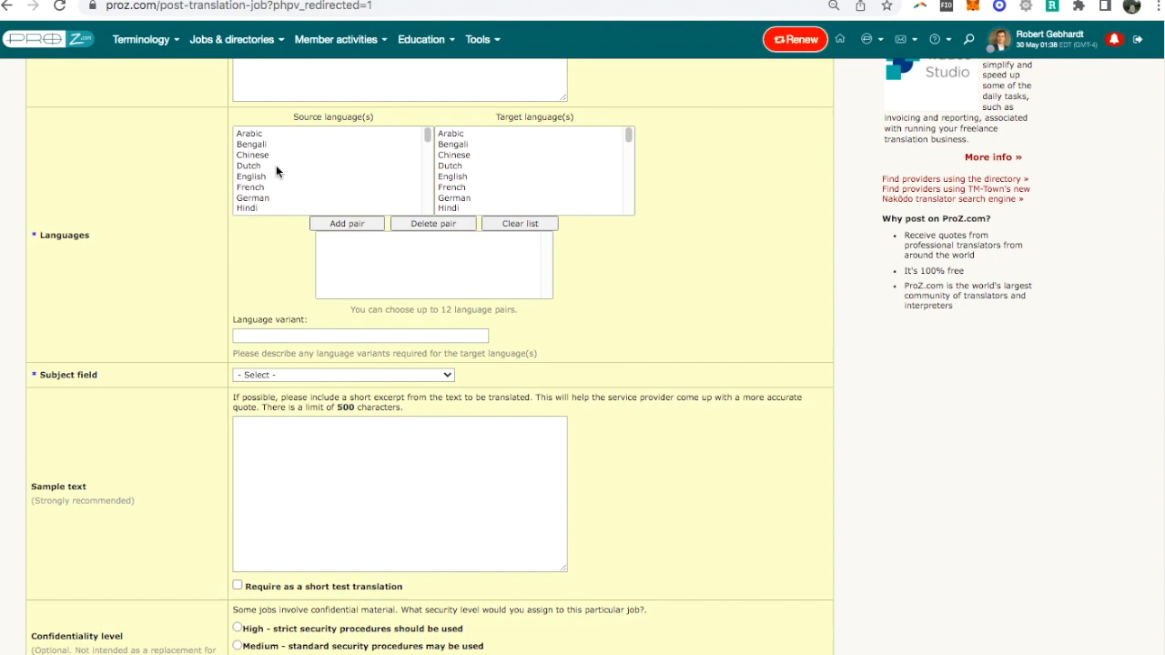
{"action": "mouse_move", "coordinate": [262, 189]}
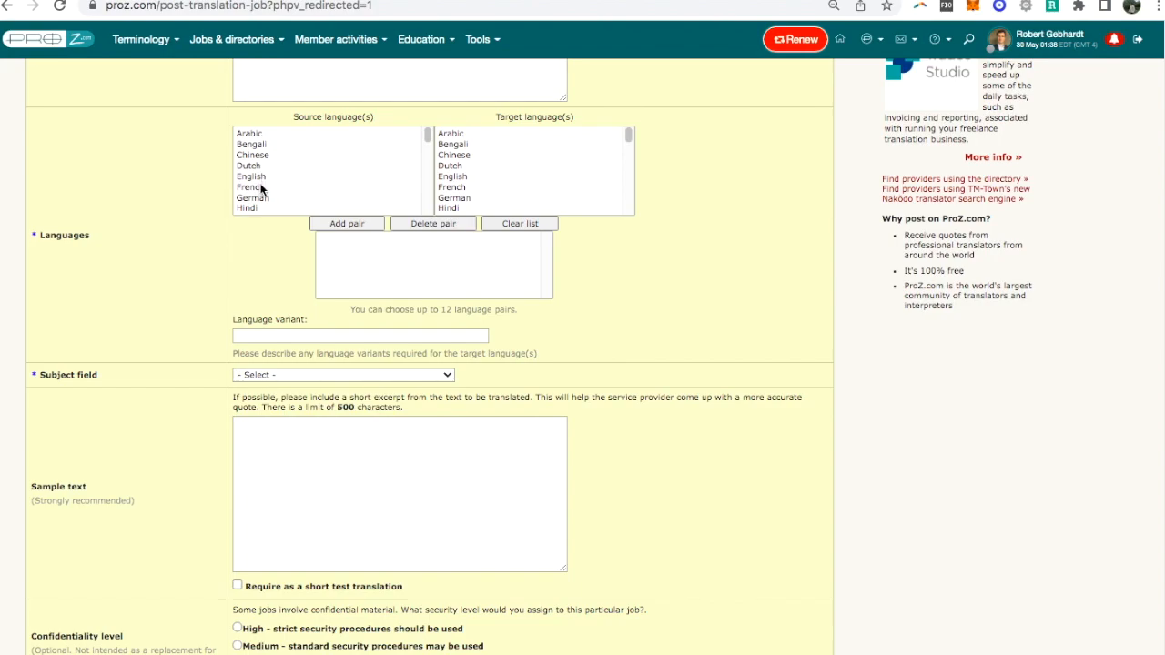
{"action": "left_click", "coordinate": [452, 177]}
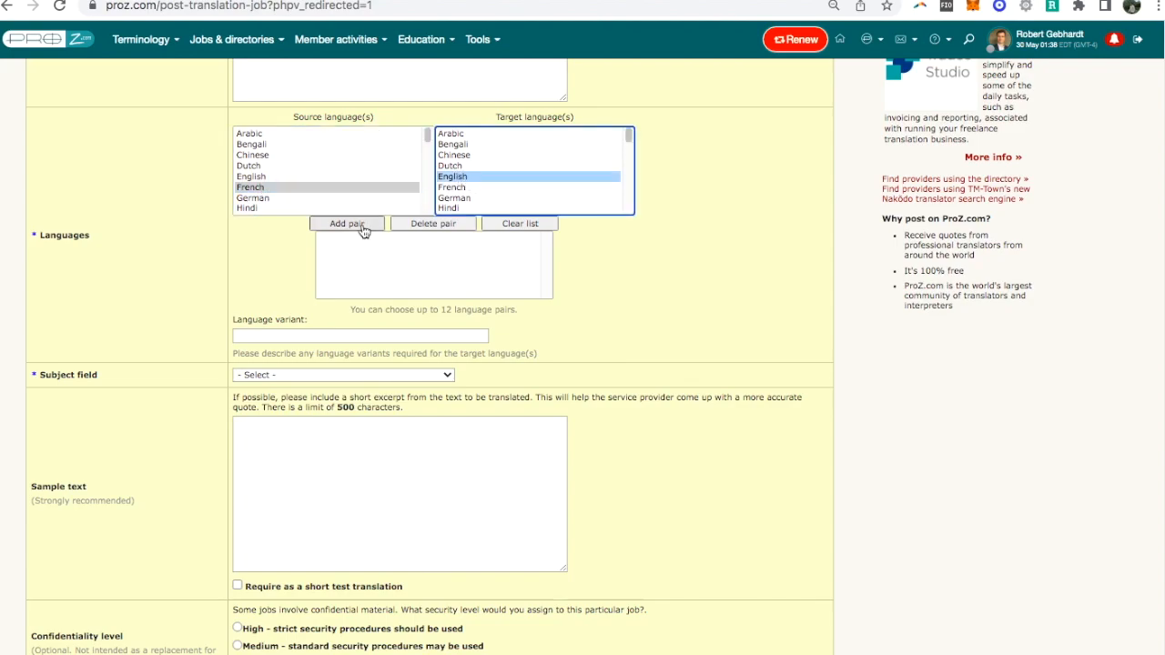
{"action": "left_click", "coordinate": [347, 223]}
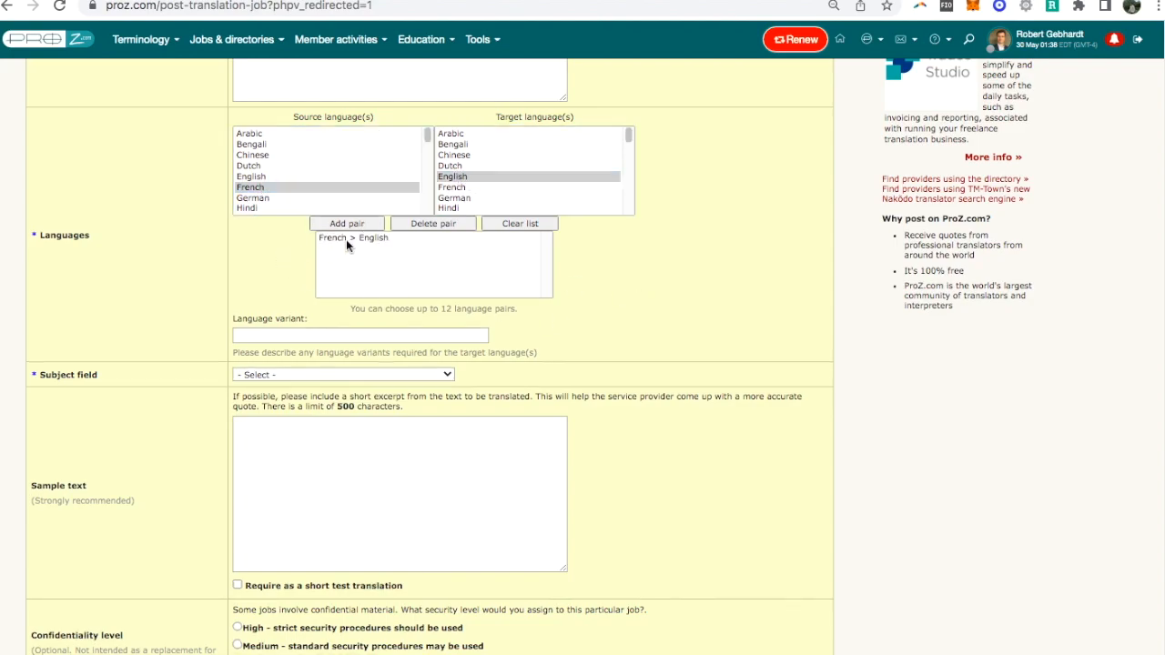
{"action": "mouse_move", "coordinate": [375, 250]}
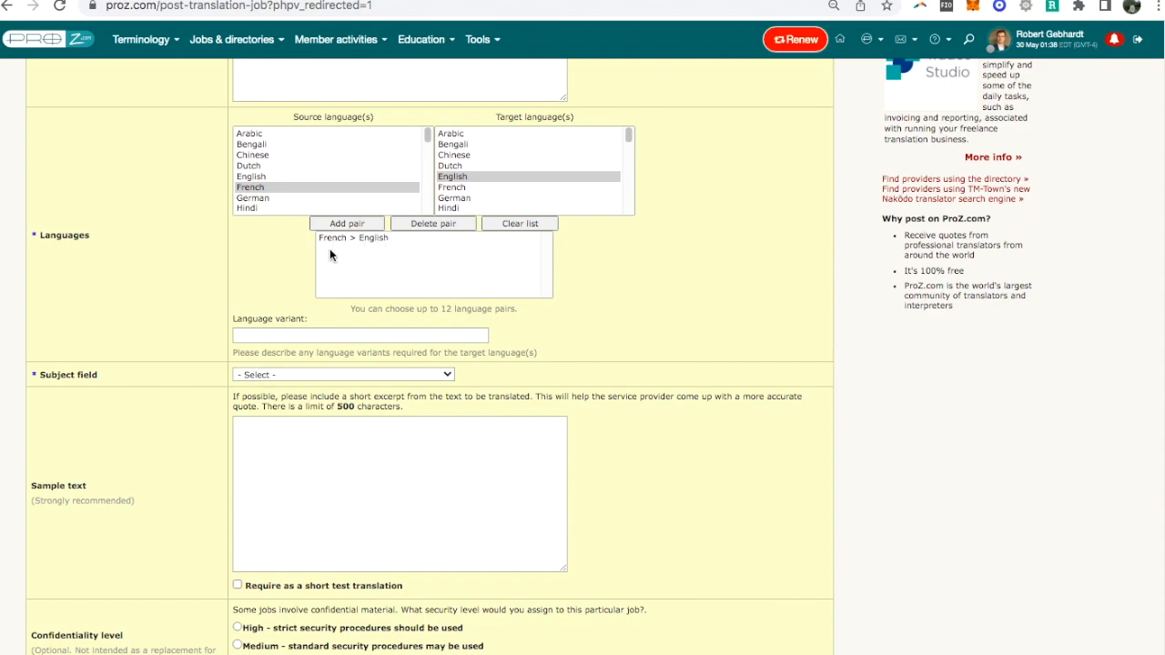
{"action": "mouse_move", "coordinate": [266, 285]}
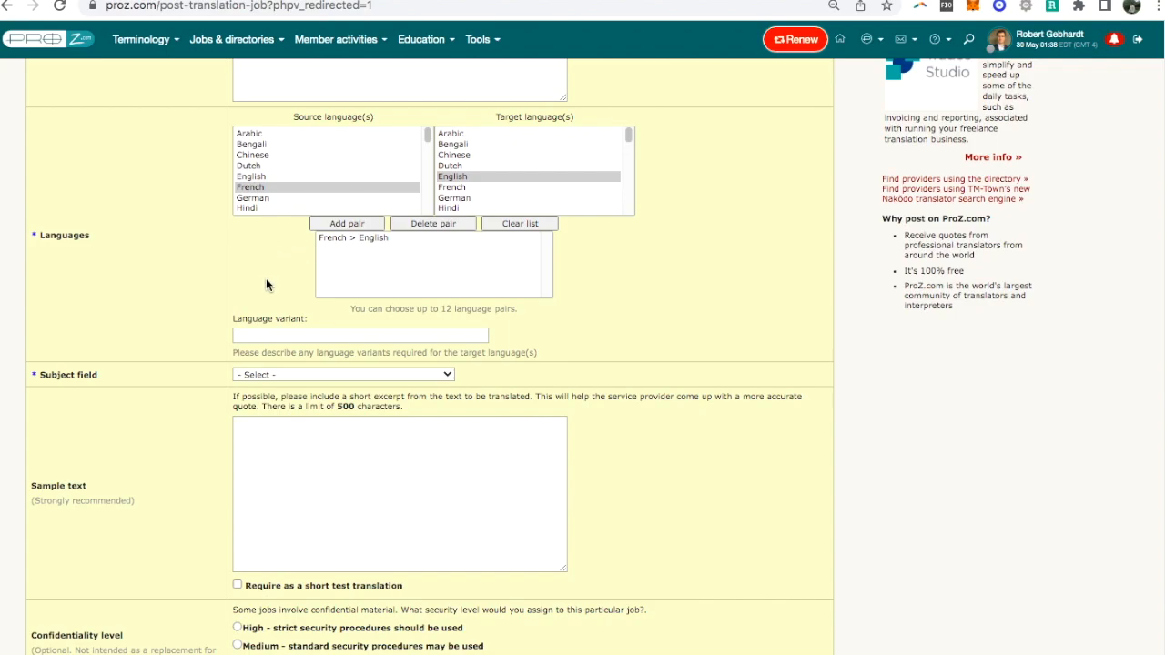
{"action": "mouse_move", "coordinate": [263, 286]}
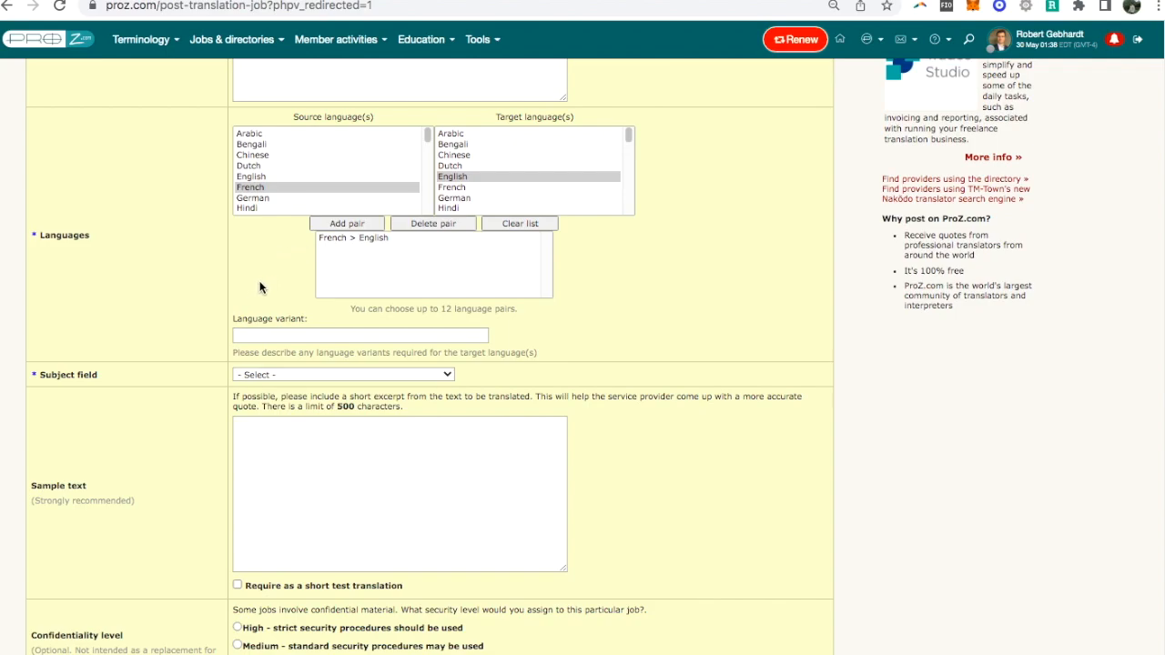
{"action": "mouse_move", "coordinate": [709, 327]}
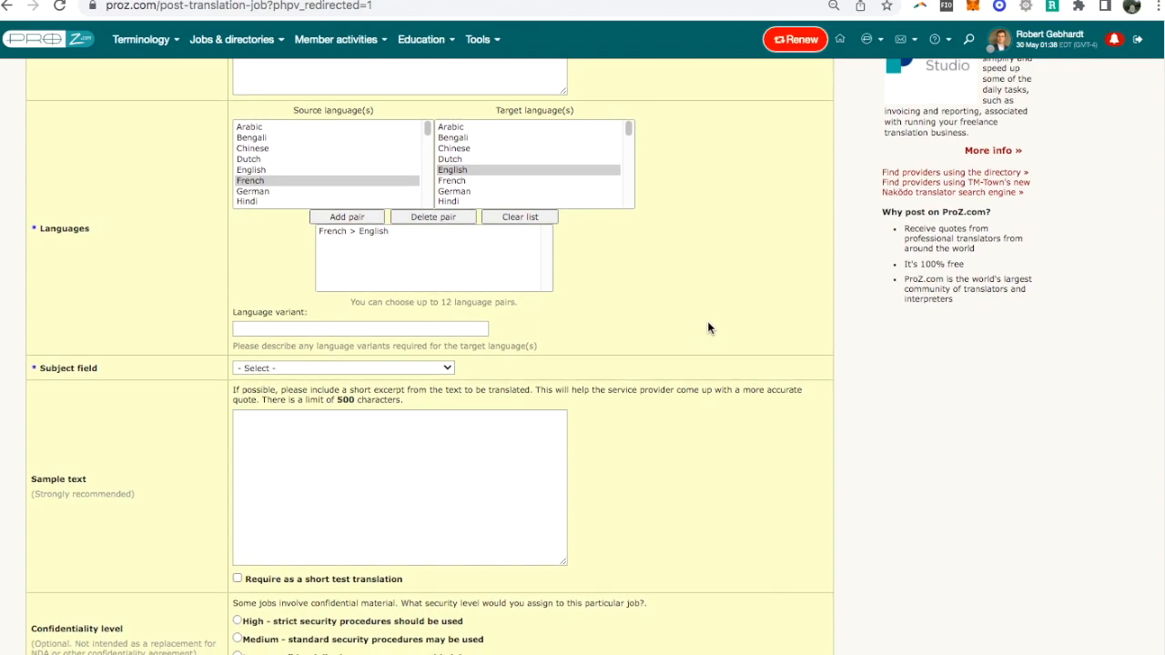
{"action": "scroll", "scroll_direction": "down", "scroll_amount": 3}
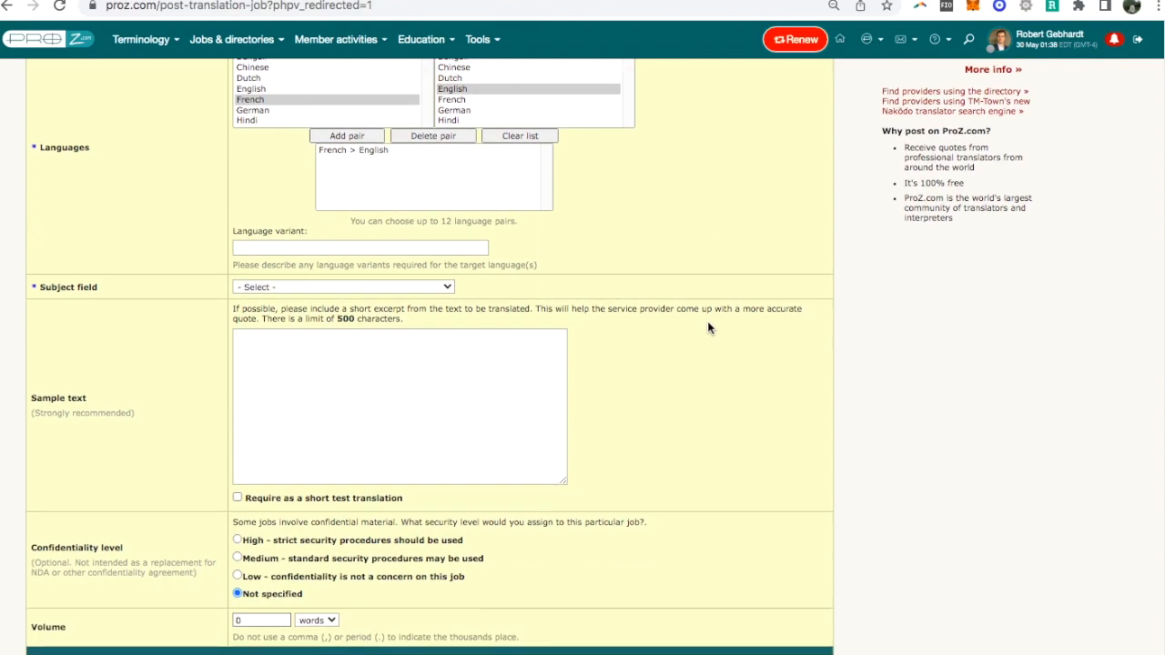
{"action": "left_click", "coordinate": [343, 286]}
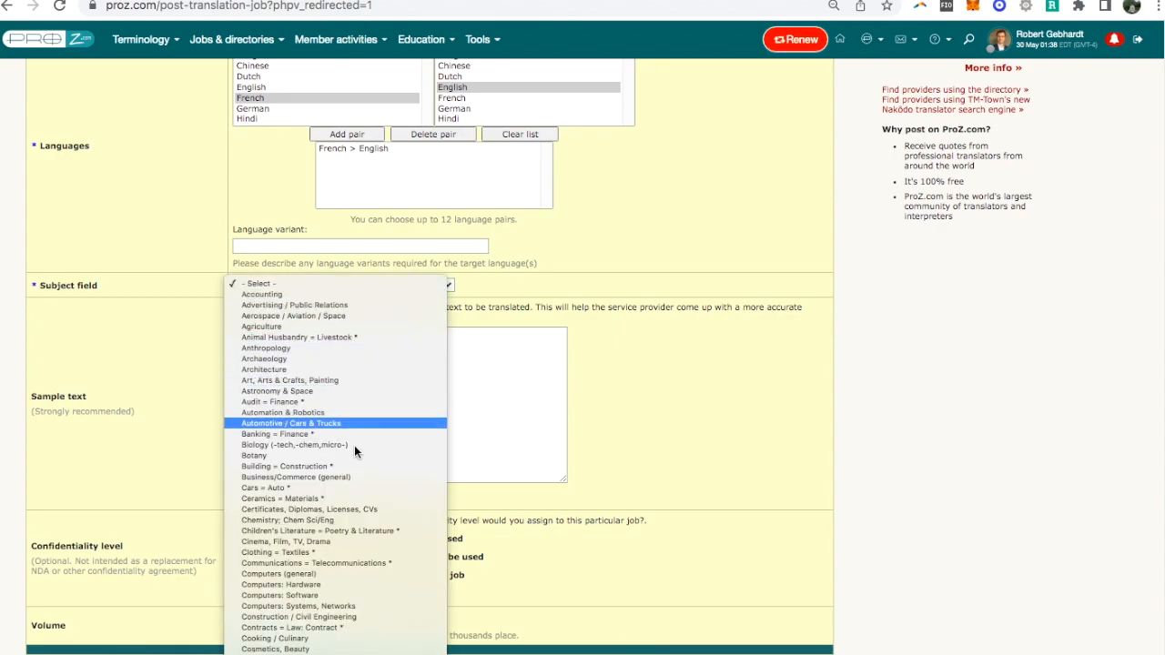
{"action": "left_click", "coordinate": [286, 466]}
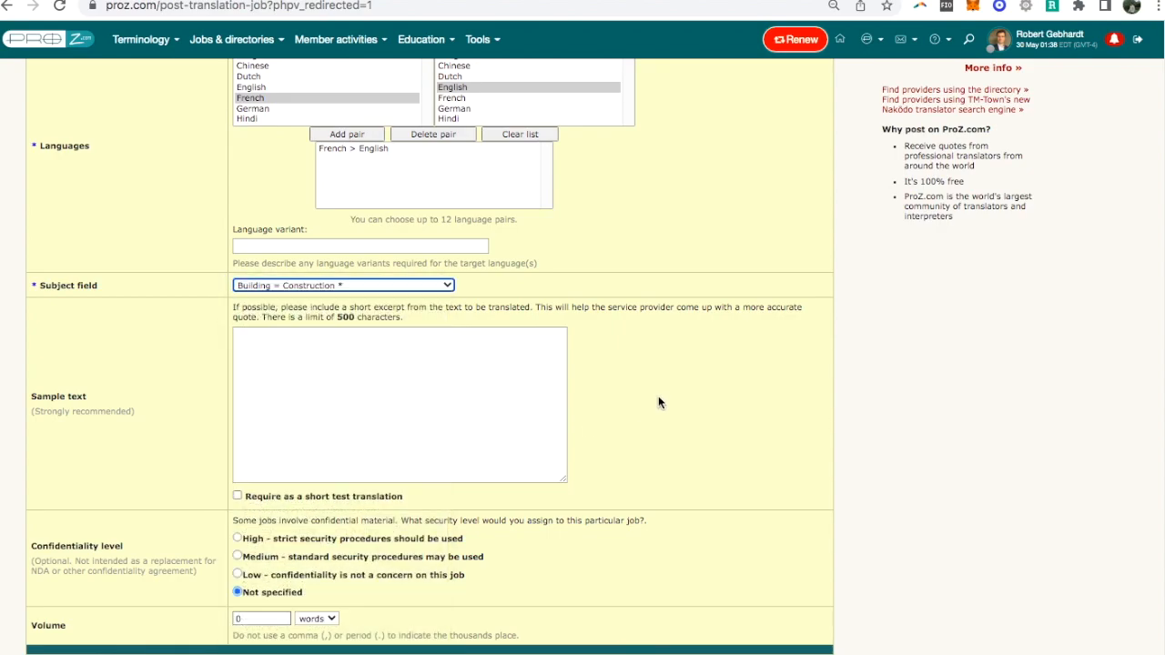
{"action": "left_click", "coordinate": [399, 404]}
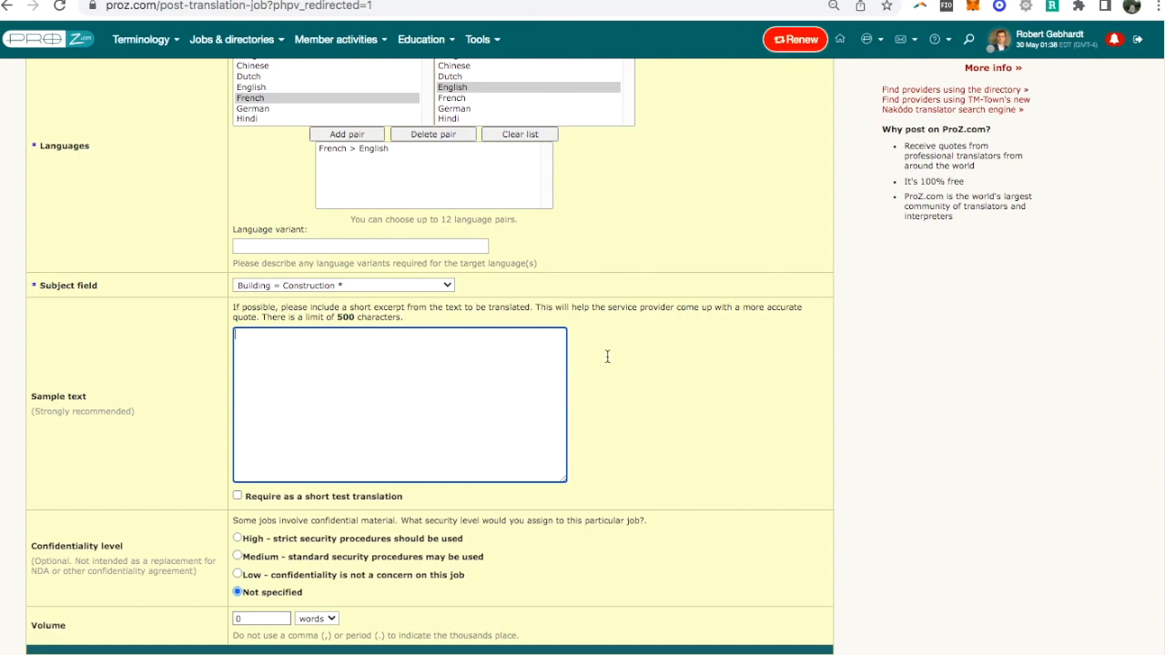
{"action": "scroll", "scroll_direction": "down", "scroll_amount": 3}
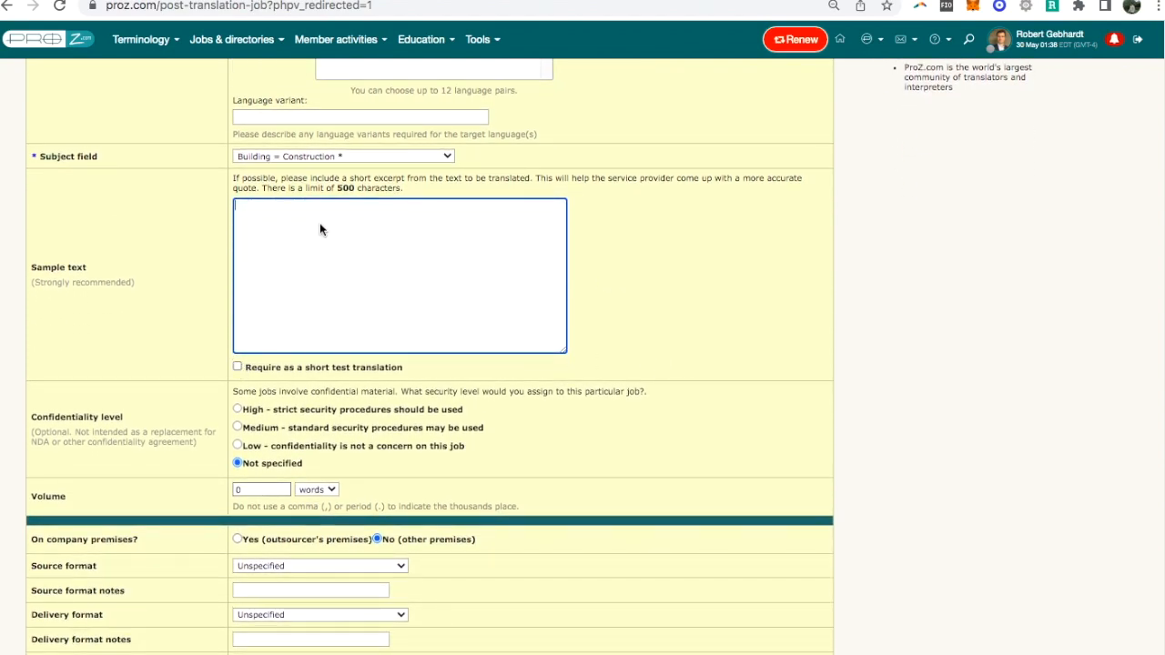
{"action": "scroll", "scroll_direction": "down", "scroll_amount": 3}
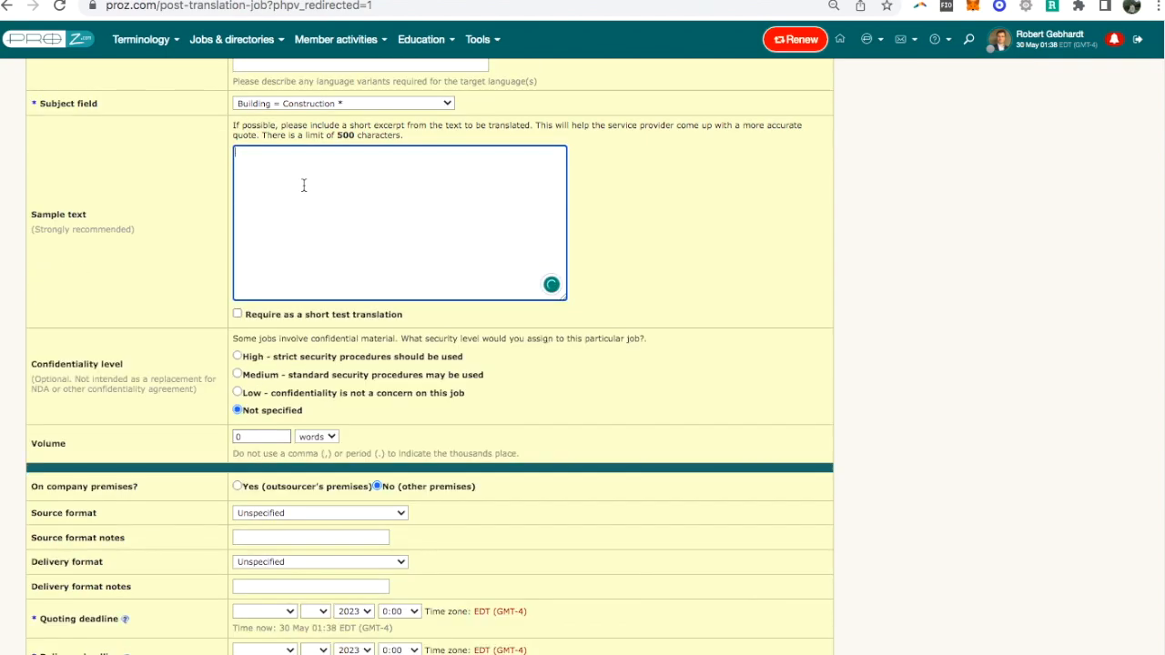
{"action": "scroll", "scroll_direction": "down", "scroll_amount": 3}
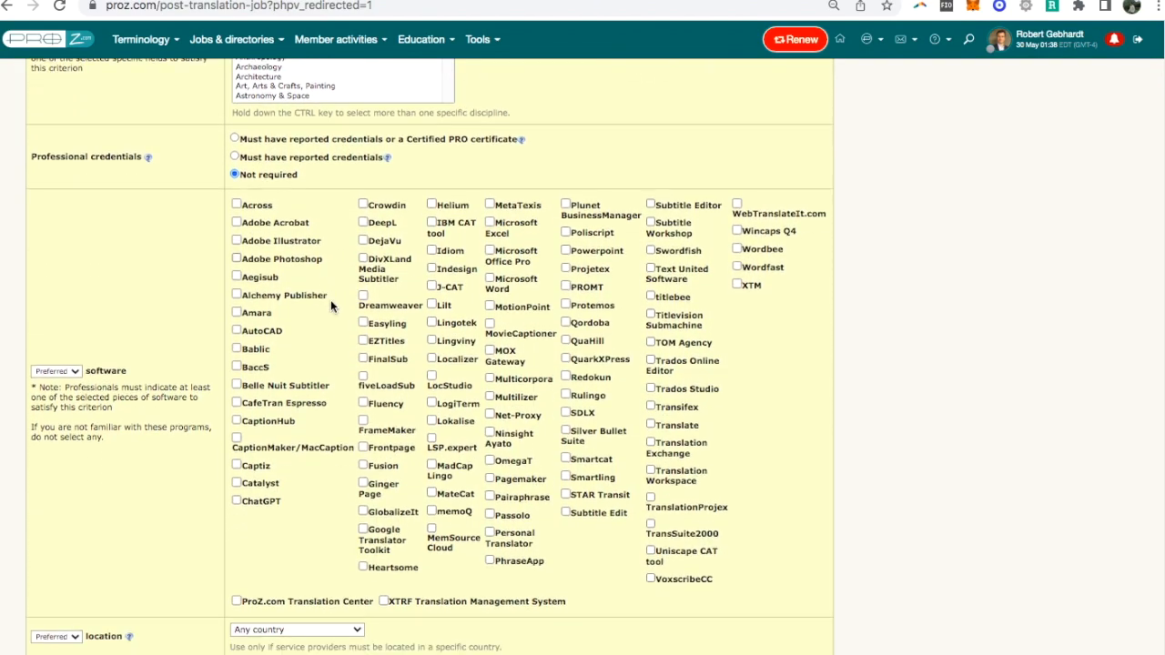
{"action": "scroll", "scroll_direction": "down", "scroll_amount": 3}
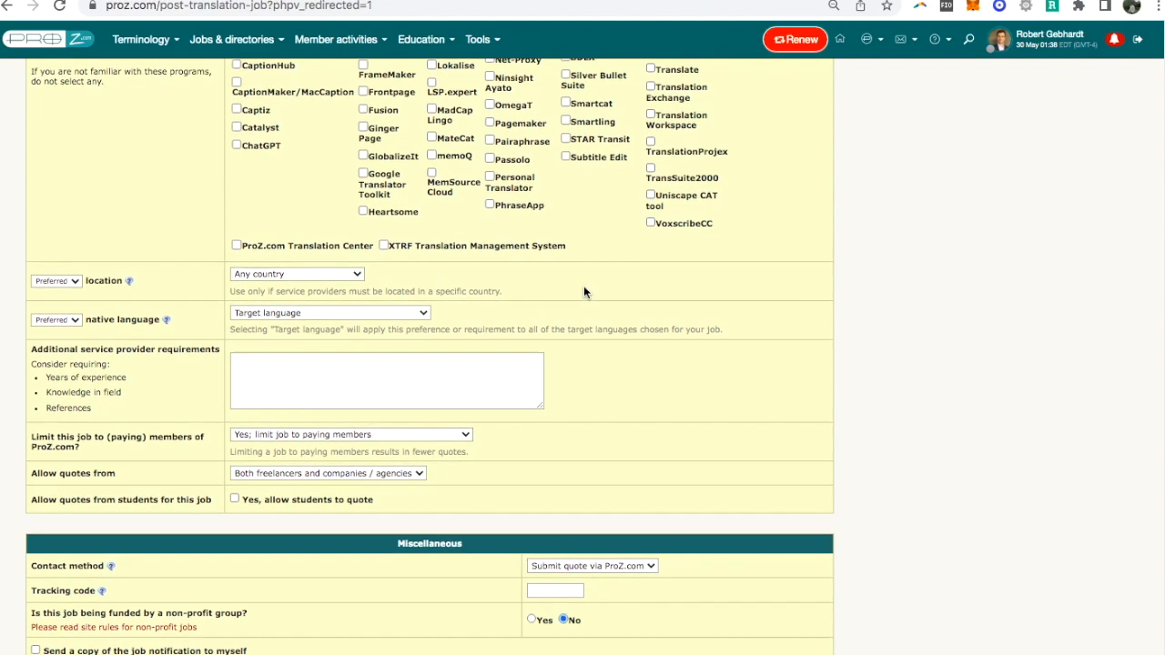
{"action": "scroll", "scroll_direction": "down", "scroll_amount": 3}
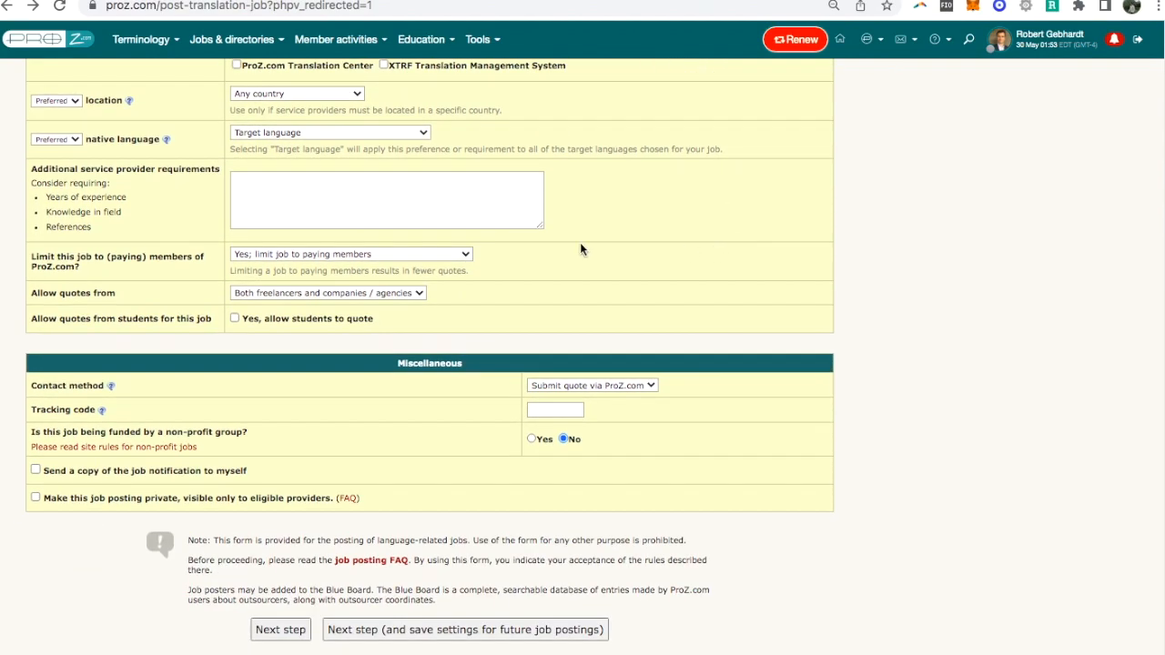
{"action": "mouse_move", "coordinate": [82, 257]}
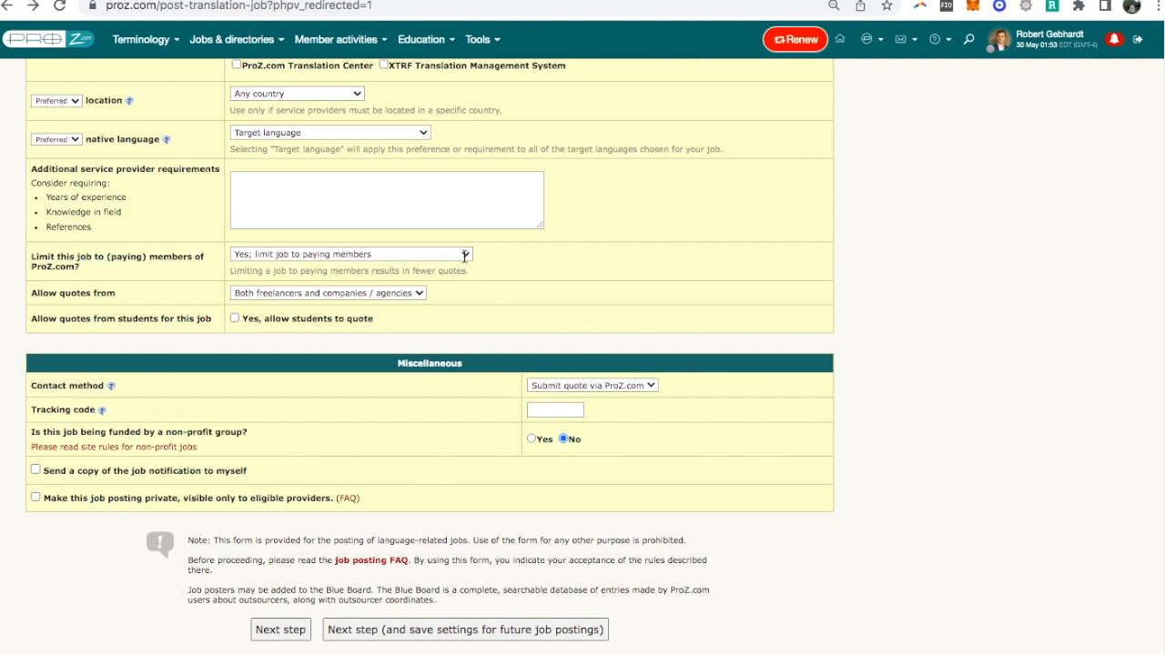
{"action": "left_click", "coordinate": [350, 254]}
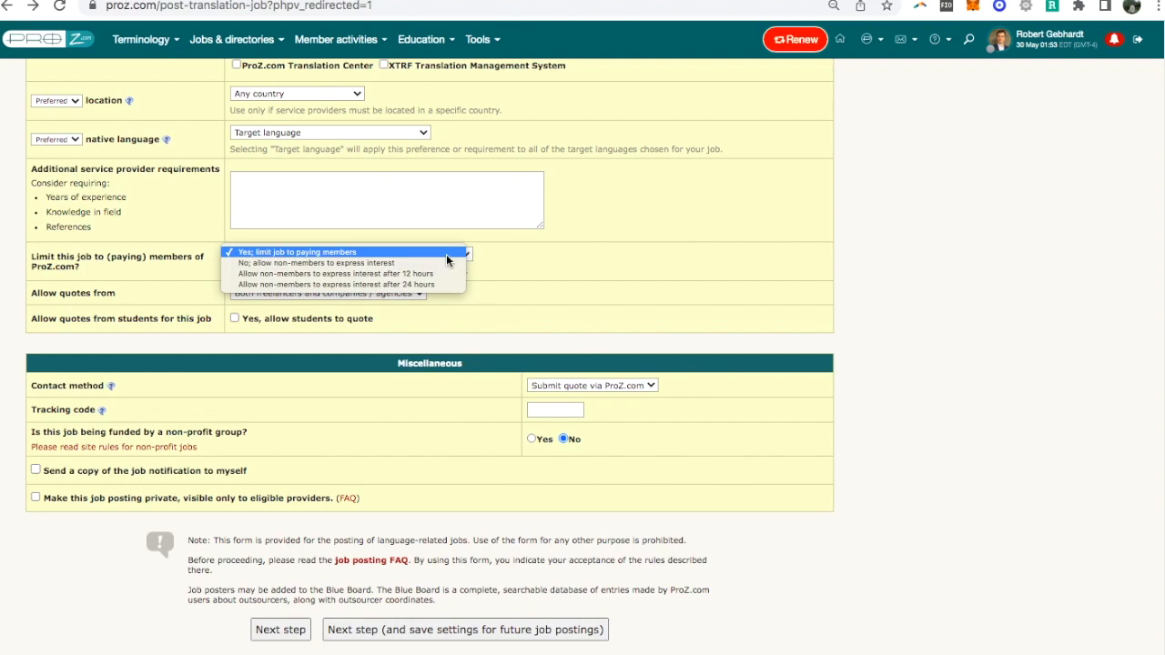
{"action": "mouse_move", "coordinate": [358, 273]}
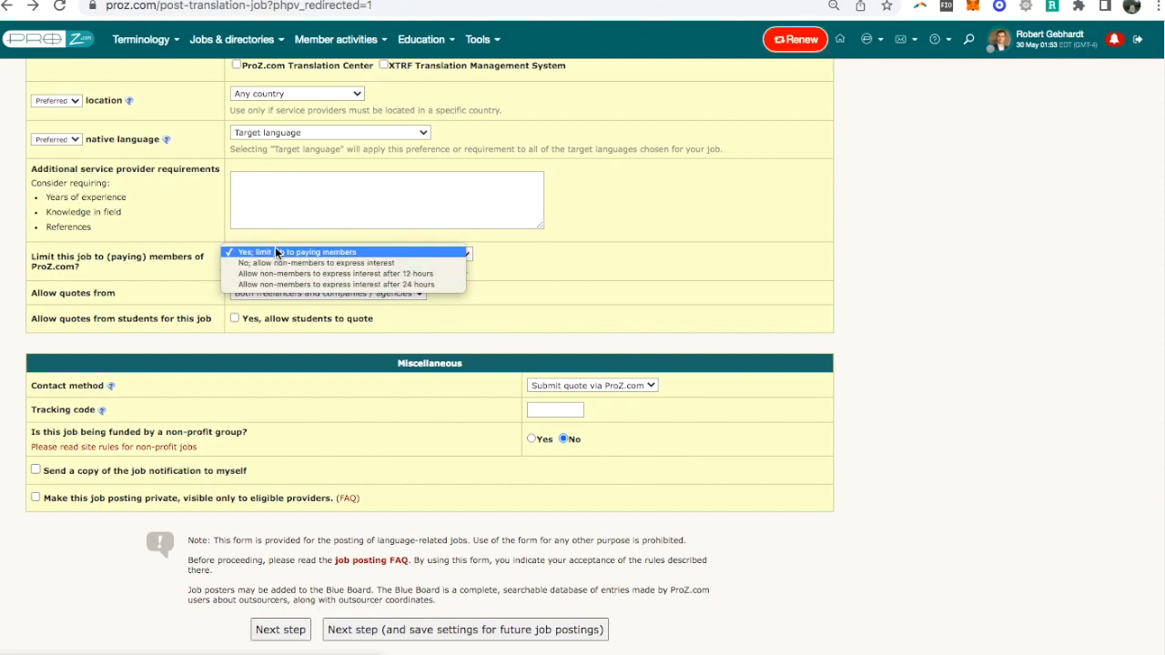
{"action": "left_click", "coordinate": [319, 252]}
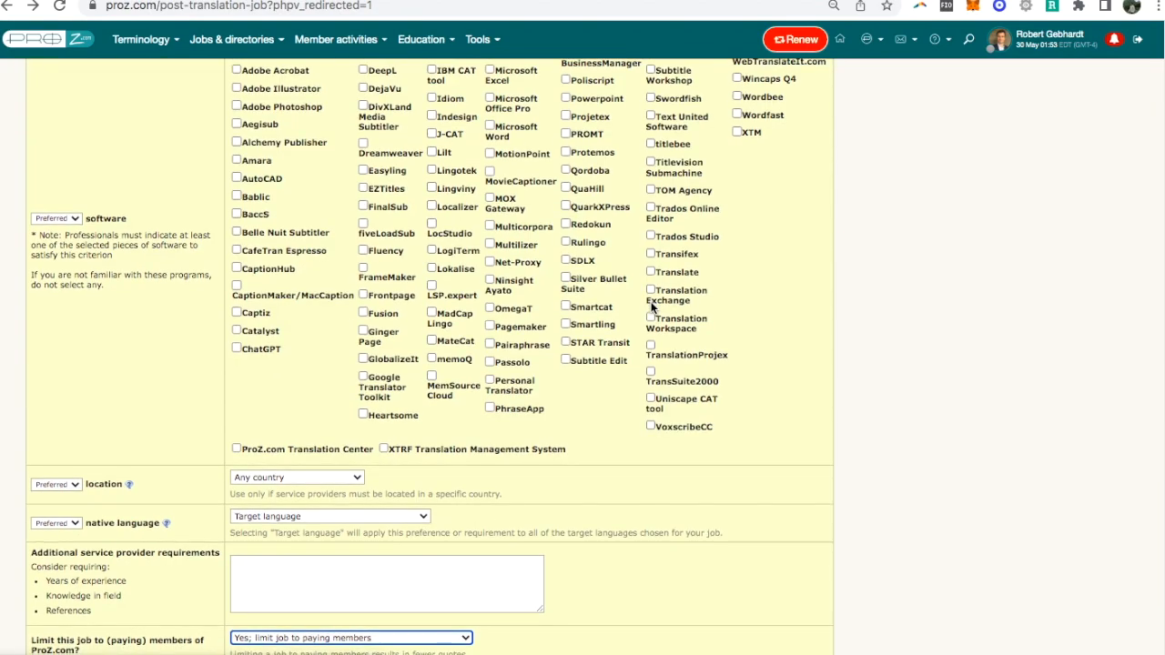
{"action": "scroll", "scroll_direction": "down", "scroll_amount": 3}
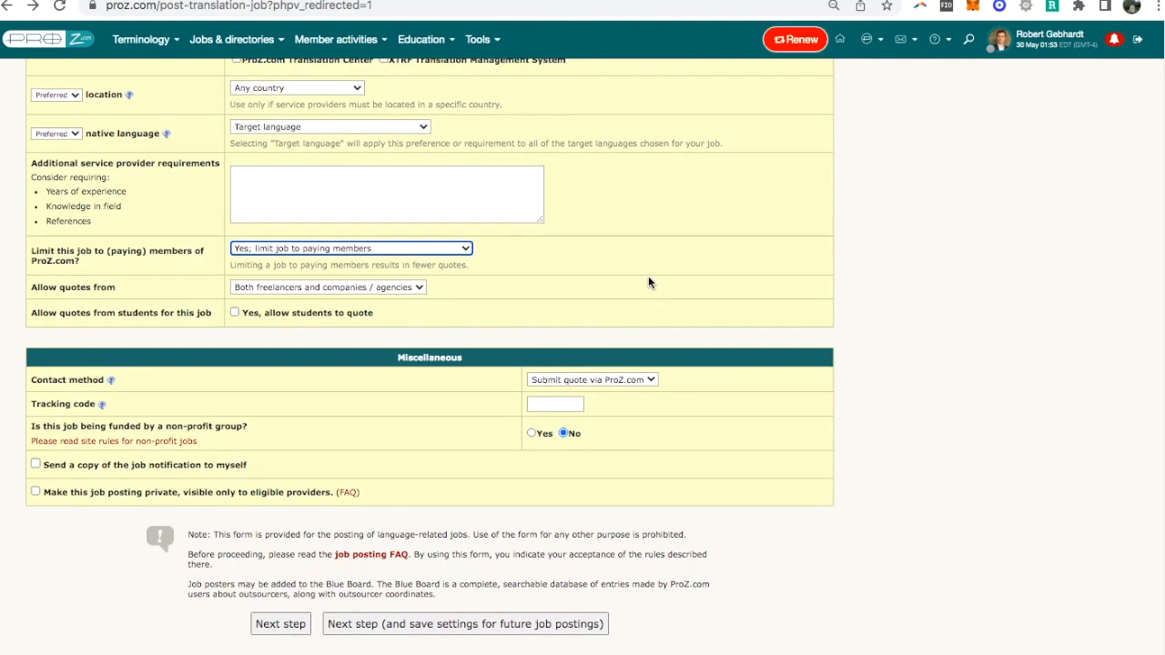
{"action": "mouse_move", "coordinate": [624, 270]}
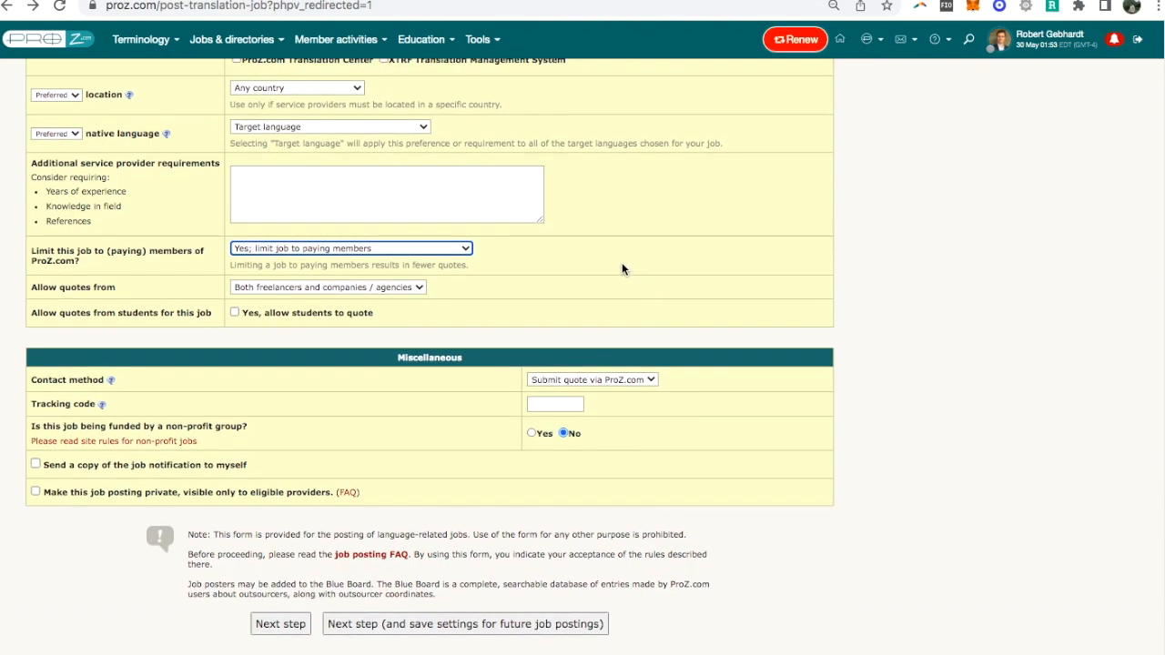
{"action": "left_click", "coordinate": [350, 247]}
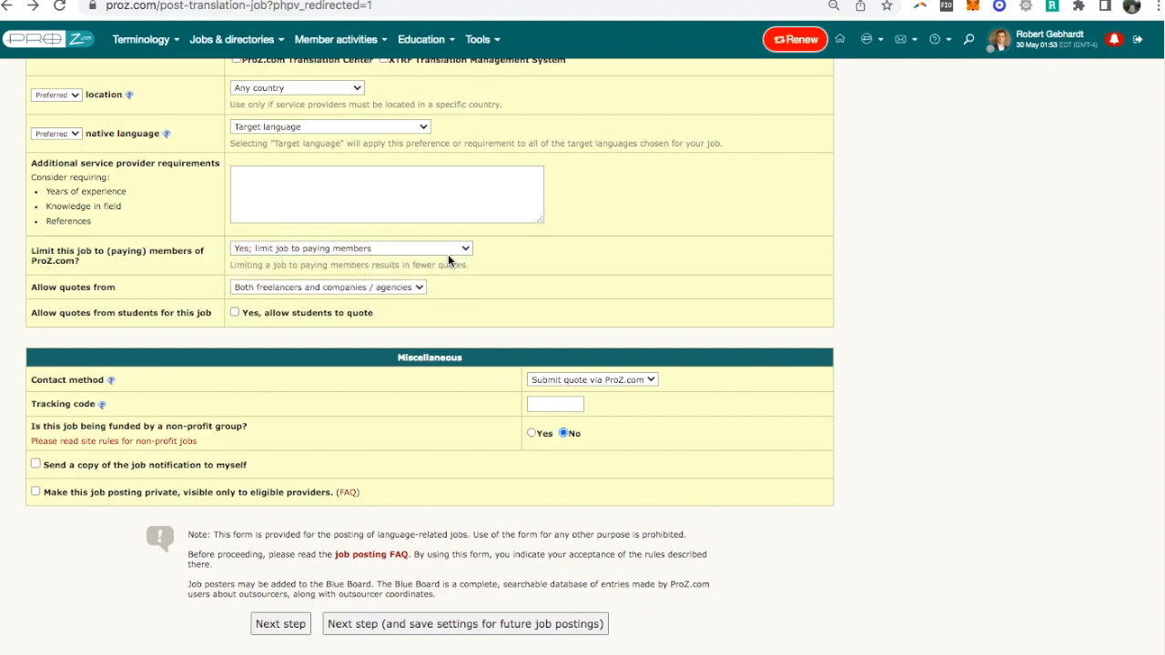
{"action": "left_click", "coordinate": [349, 248]}
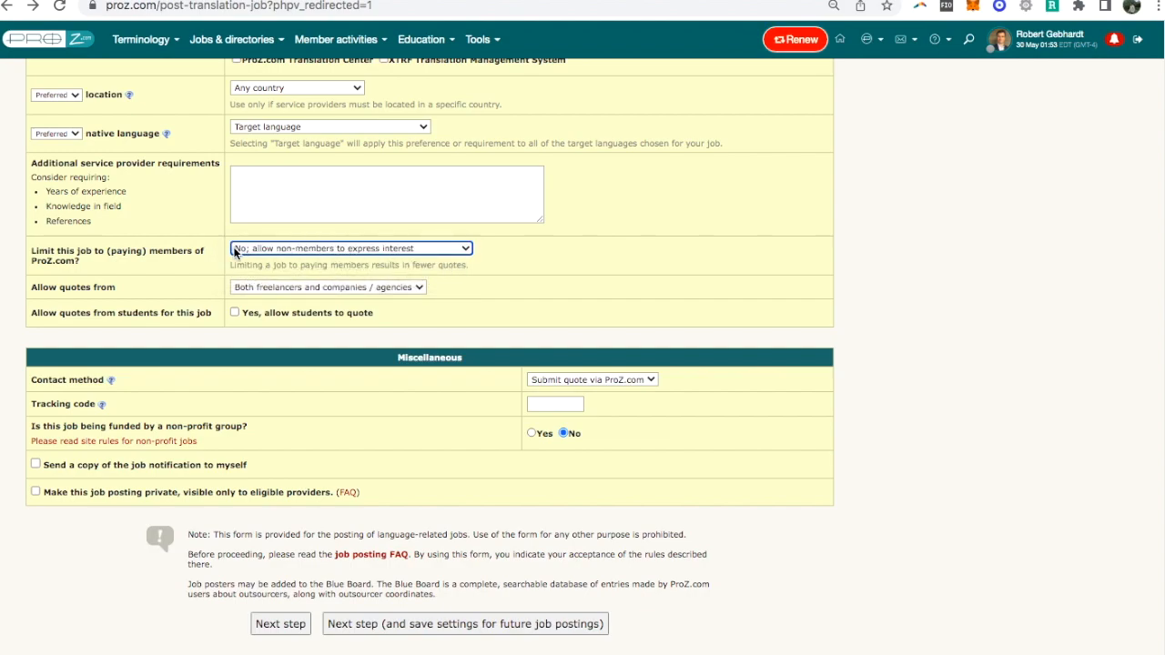
{"action": "mouse_move", "coordinate": [344, 255]}
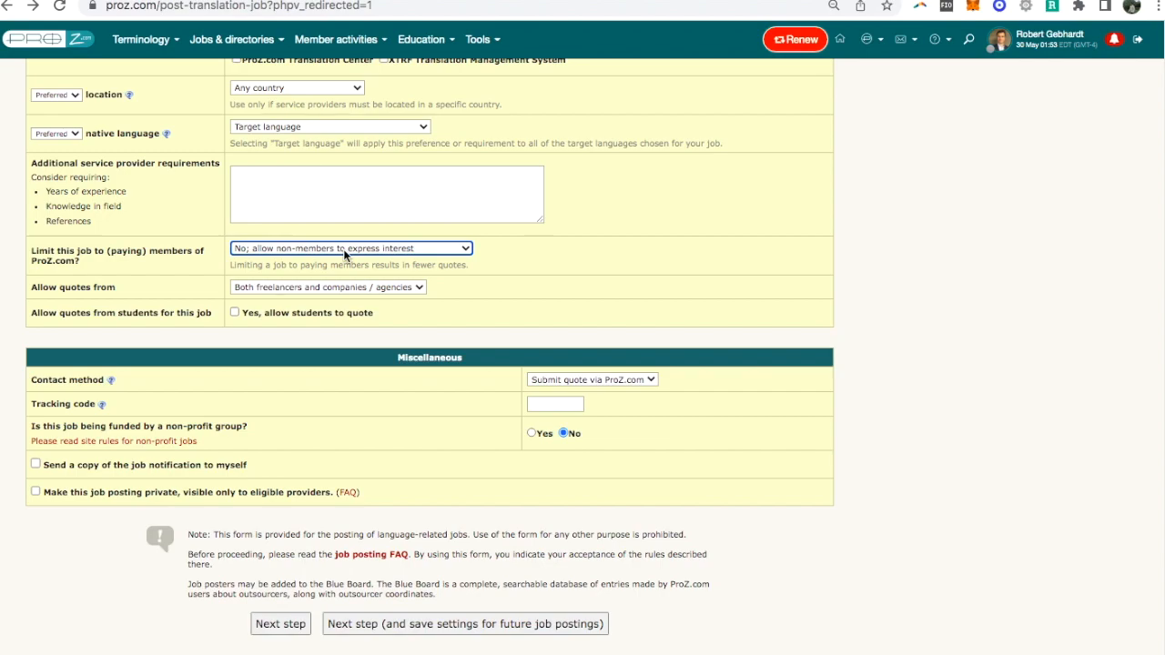
{"action": "left_click", "coordinate": [350, 247]}
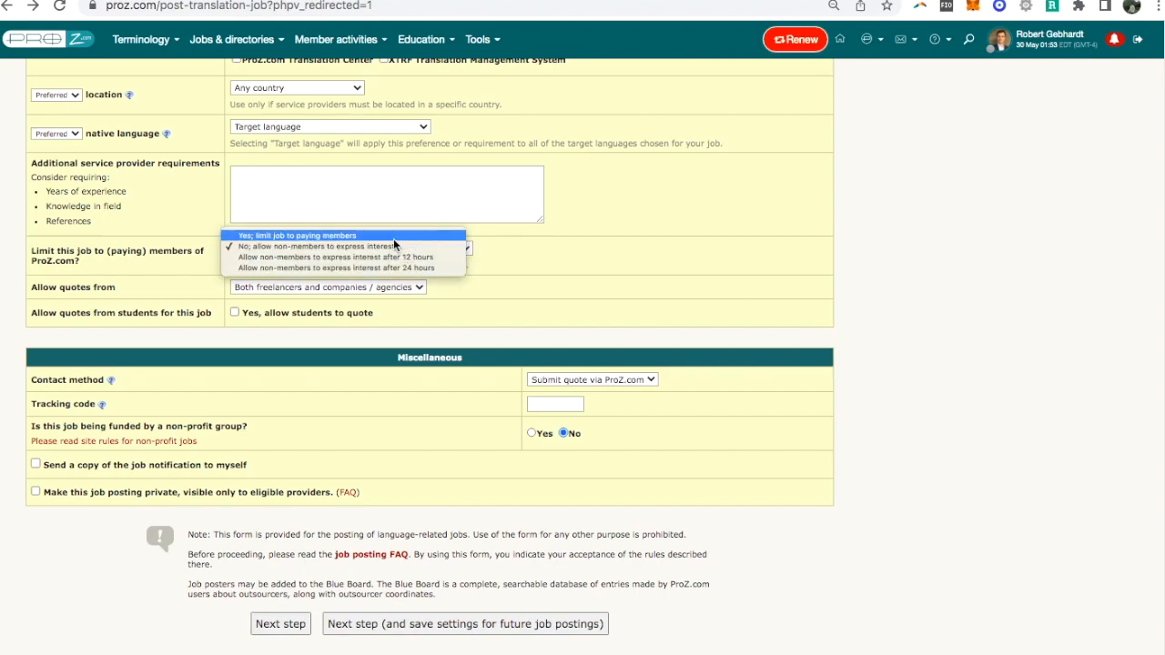
{"action": "left_click", "coordinate": [296, 236]}
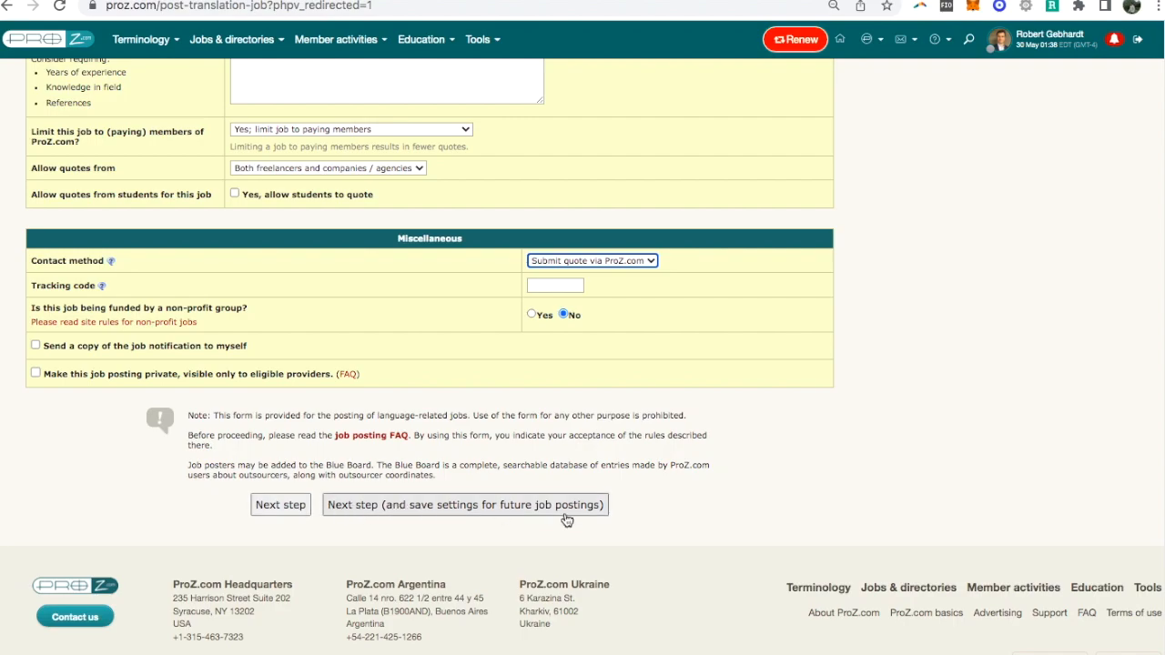
{"action": "mouse_move", "coordinate": [876, 343]}
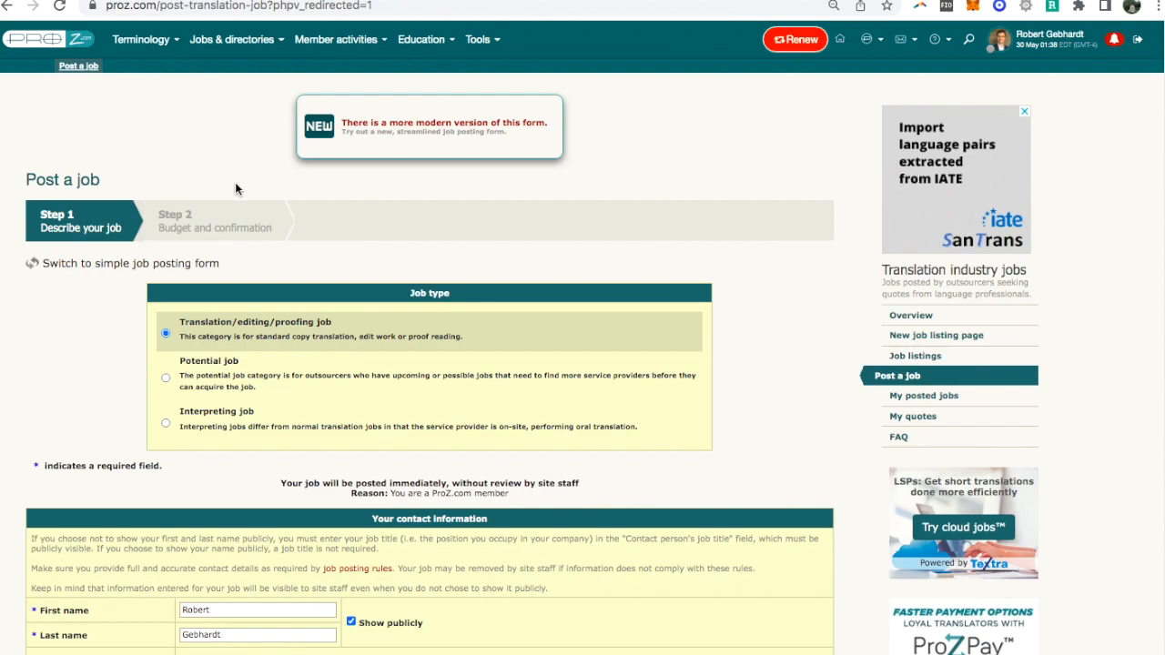
{"action": "mouse_move", "coordinate": [181, 109]}
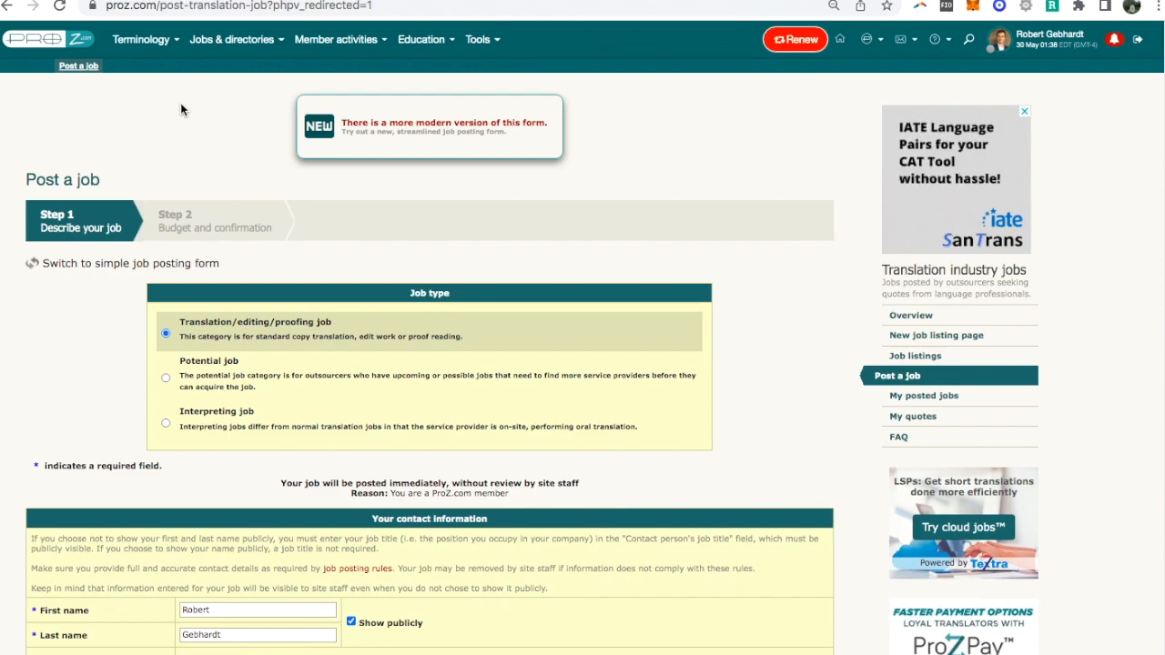
Open the Jobs & directories menu over the Step 1 job form
{"action": "left_click", "coordinate": [231, 39]}
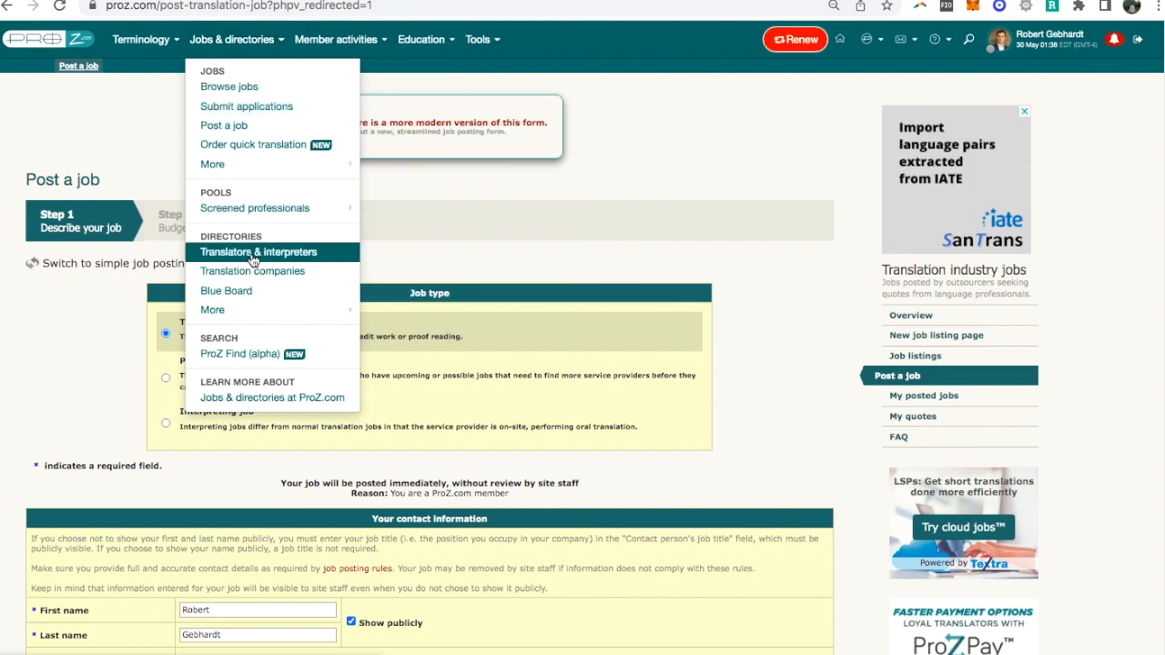
Open the translators directory and set Italian to English with Translation service
{"action": "left_click", "coordinate": [259, 252]}
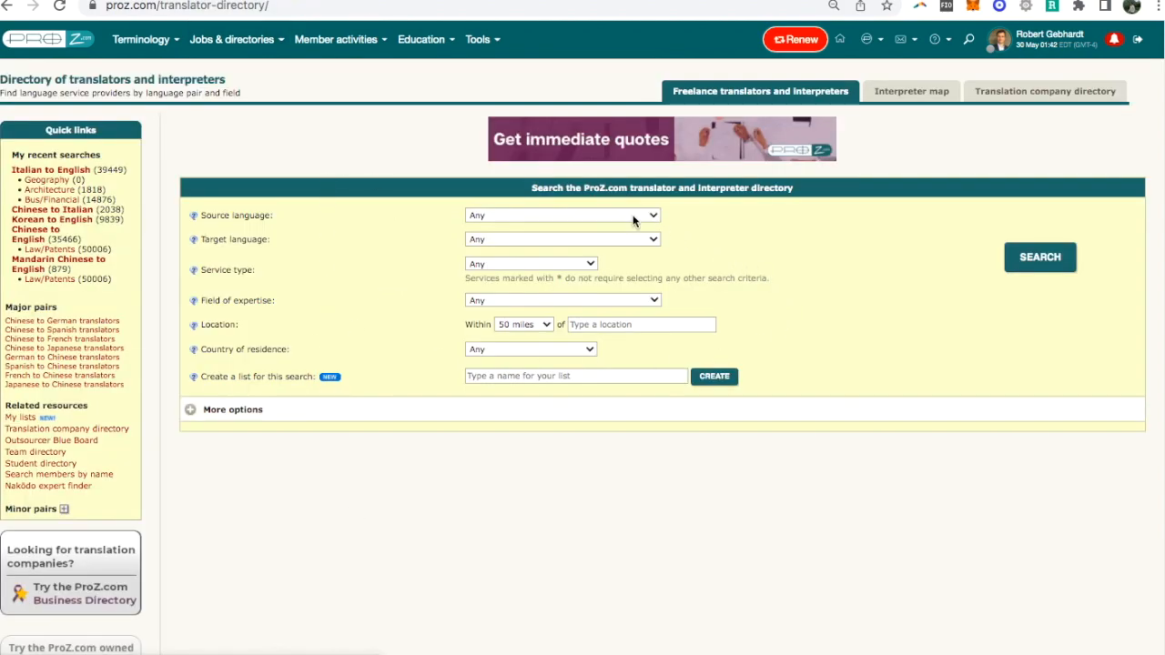
{"action": "left_click", "coordinate": [561, 214]}
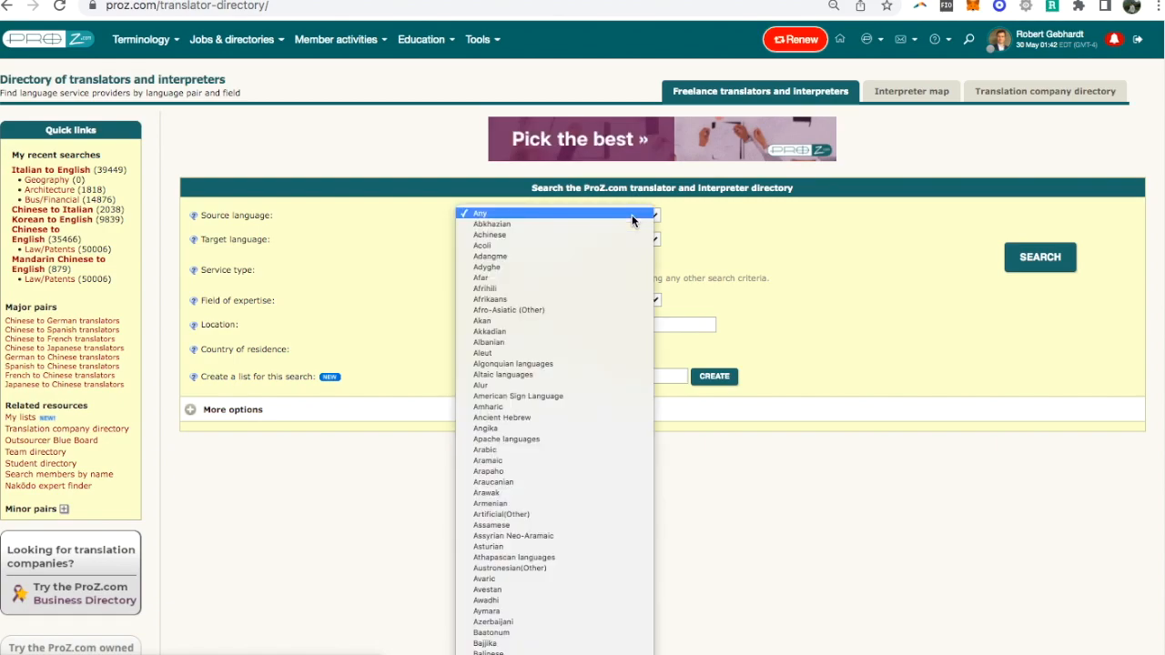
{"action": "left_click", "coordinate": [477, 214]}
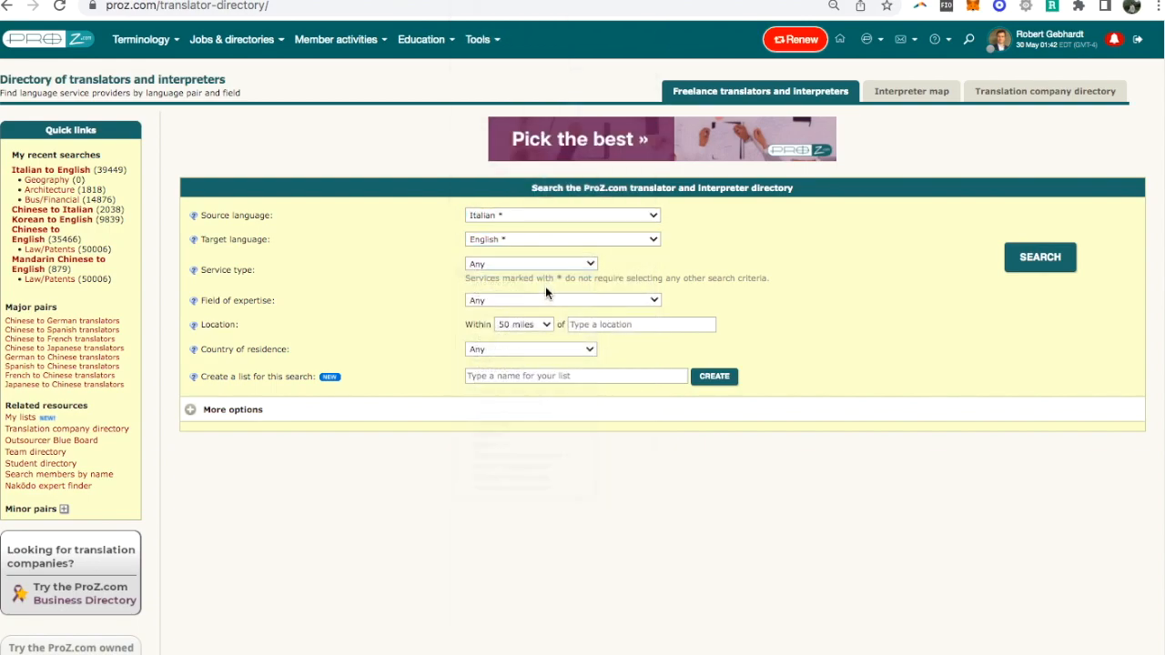
{"action": "left_click", "coordinate": [530, 263]}
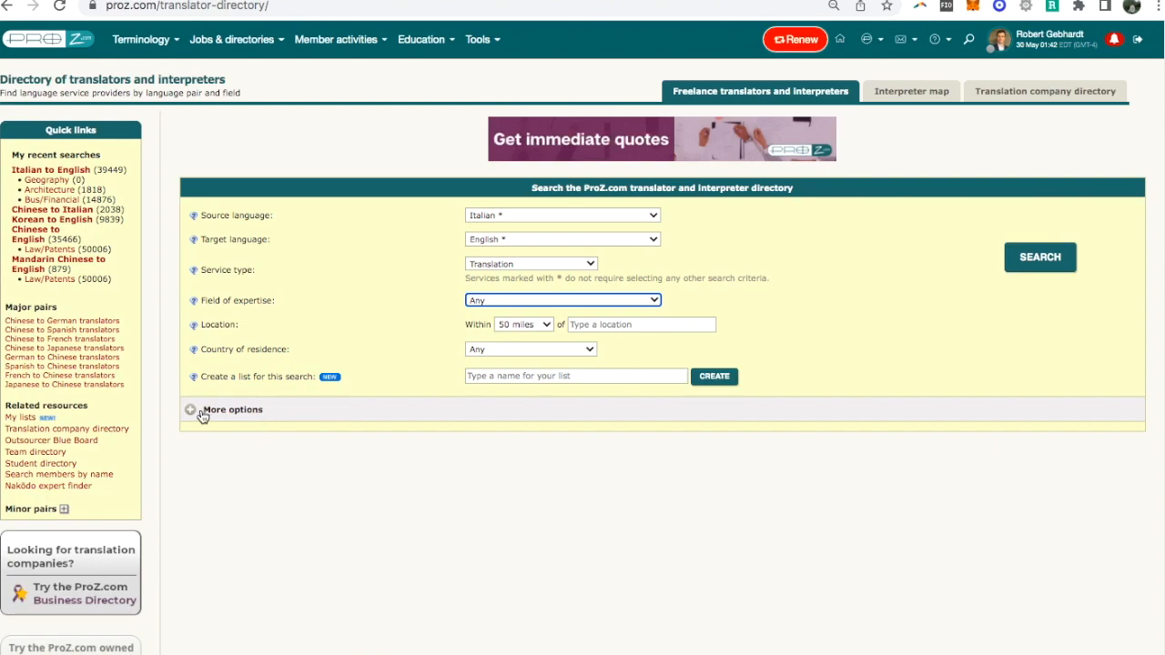
Under More options, require the pair among top 3 and English native language
{"action": "left_click", "coordinate": [191, 409]}
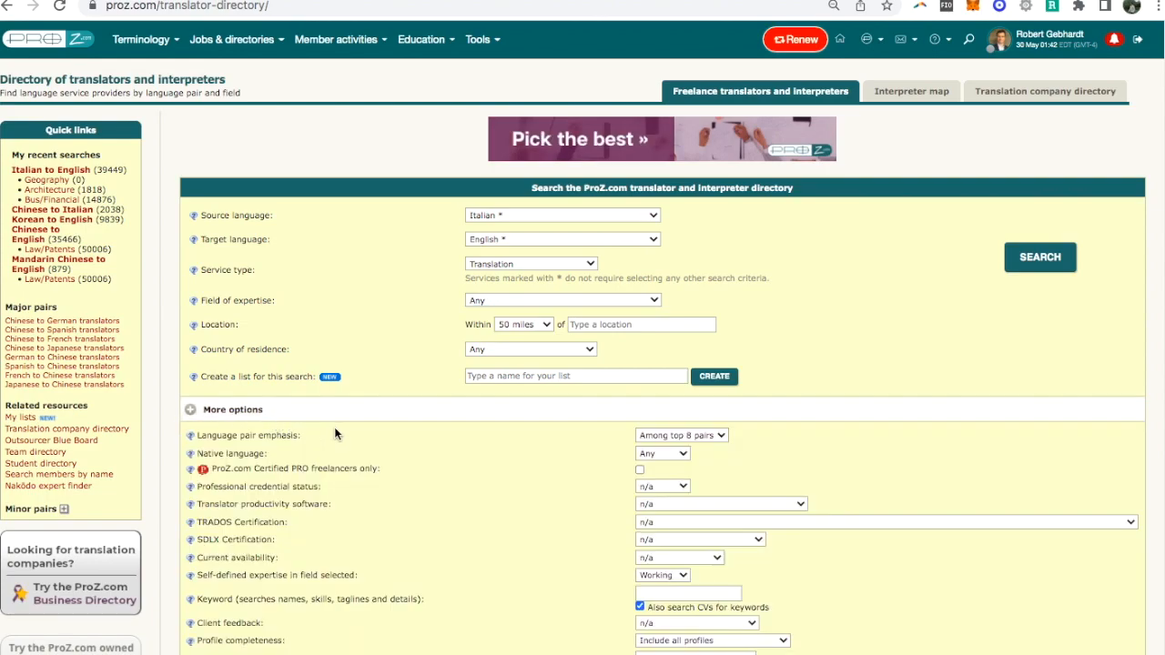
{"action": "left_click", "coordinate": [681, 435]}
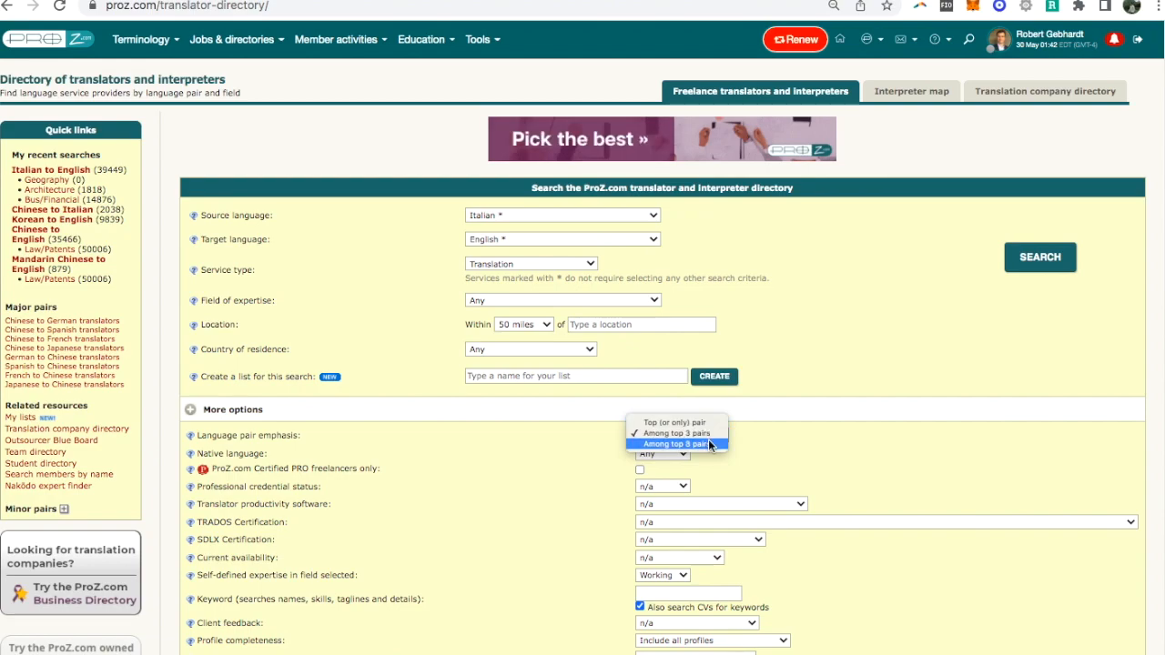
{"action": "left_click", "coordinate": [676, 432]}
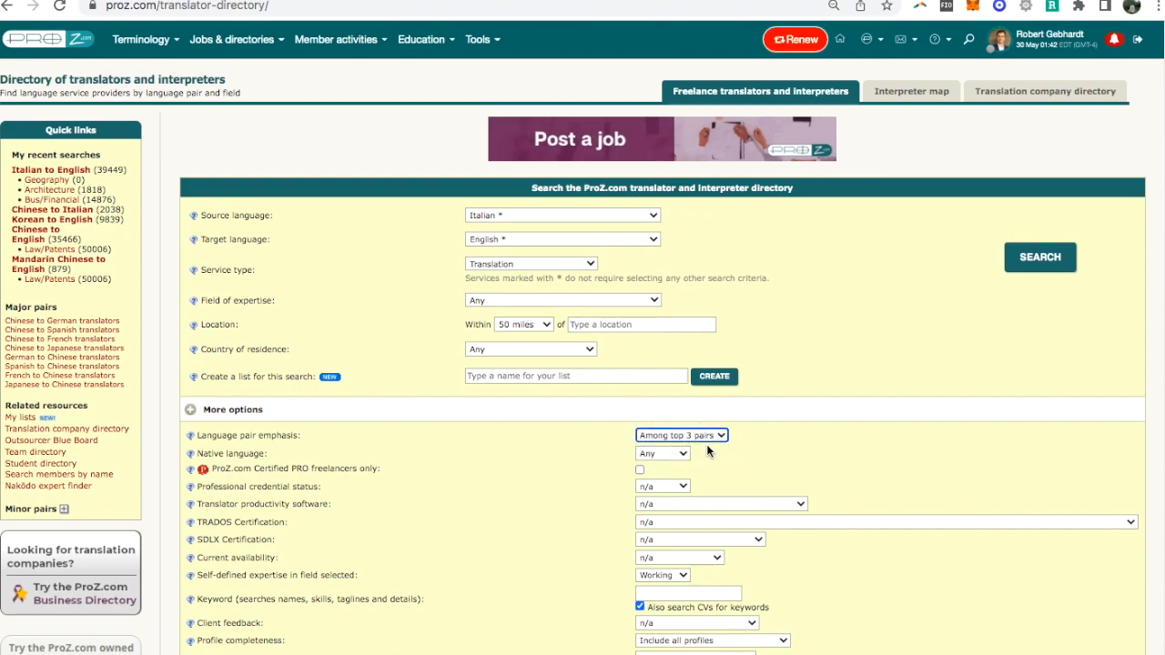
{"action": "left_click", "coordinate": [661, 453]}
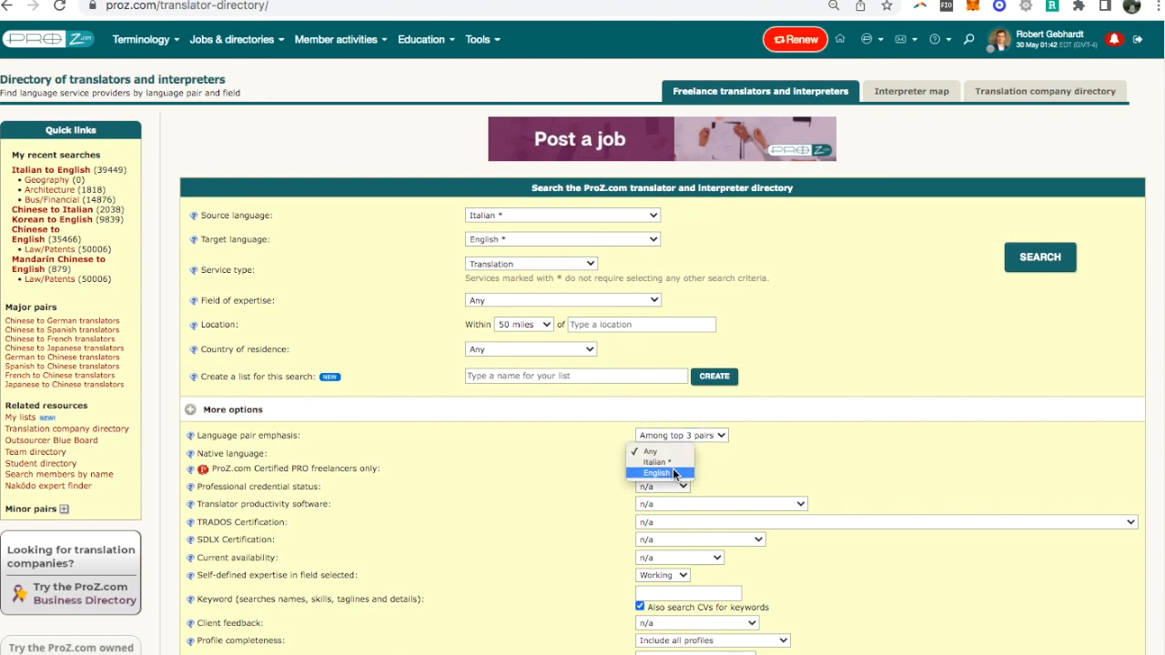
{"action": "left_click", "coordinate": [655, 472]}
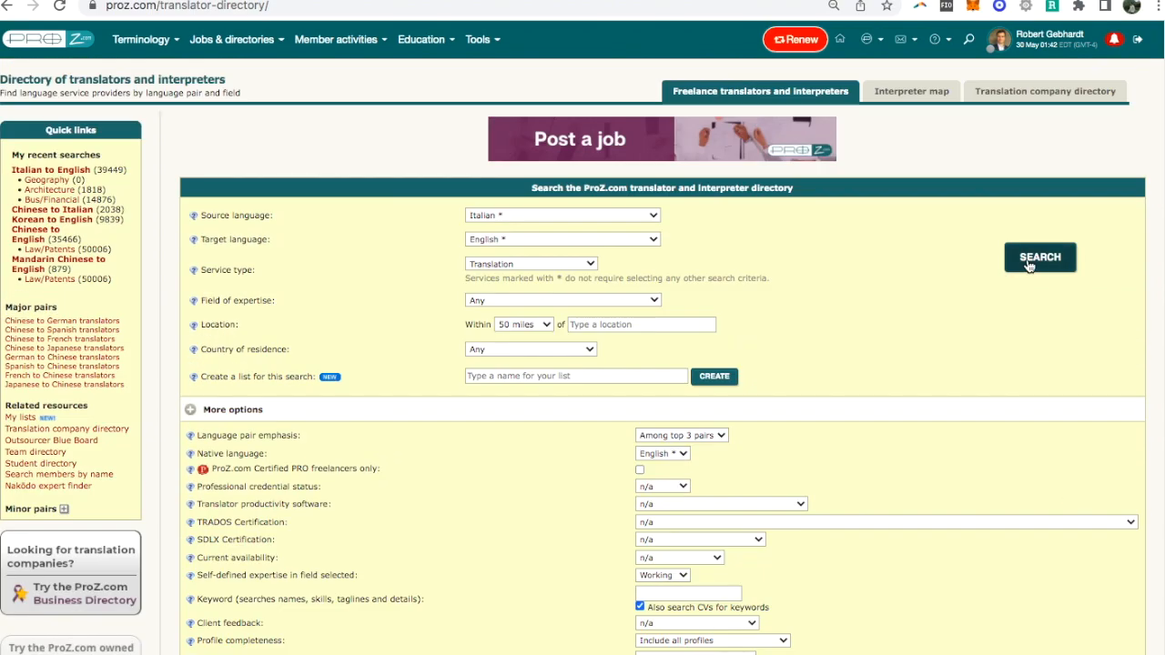
{"action": "left_click", "coordinate": [1039, 256]}
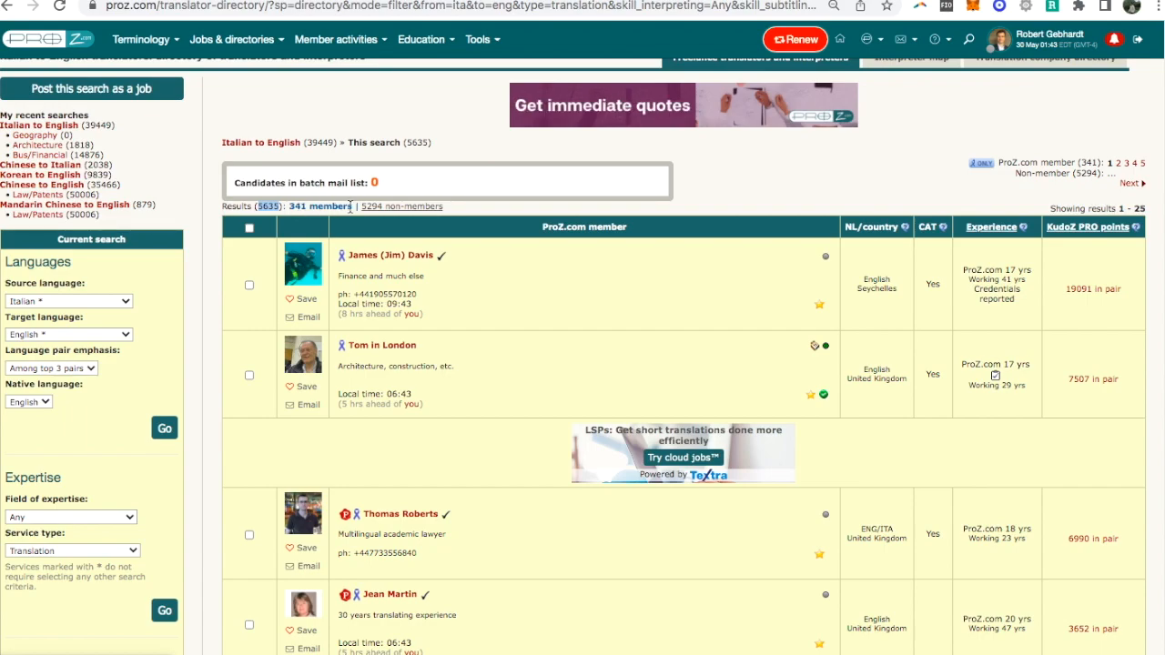
{"action": "scroll", "scroll_direction": "down", "scroll_amount": 3}
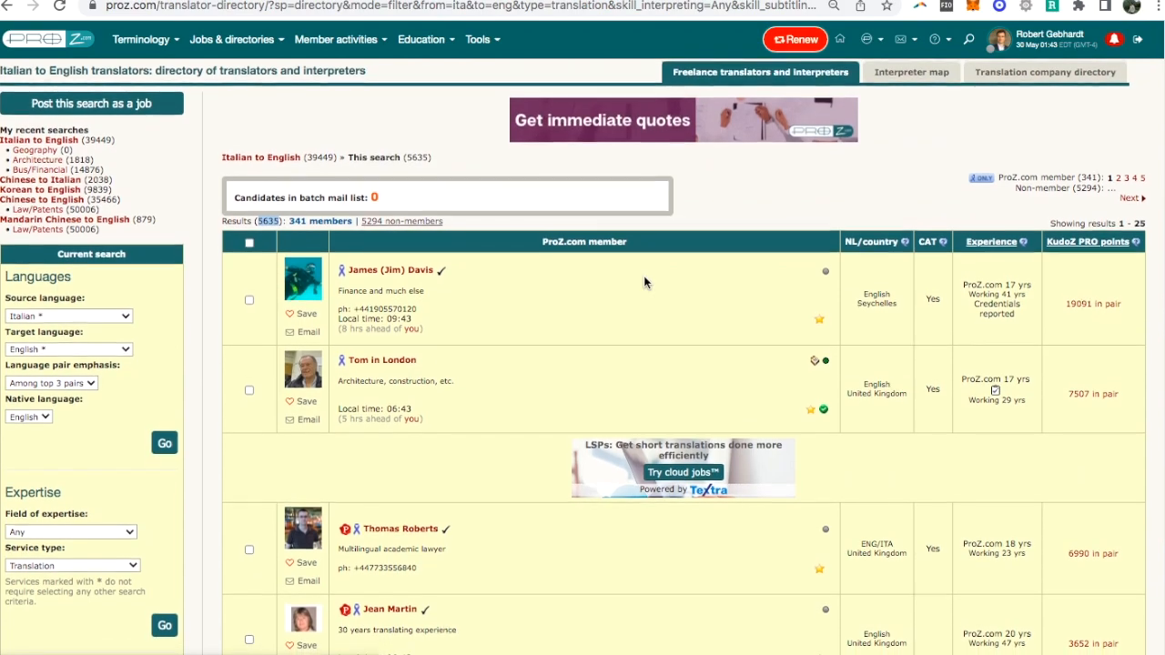
{"action": "scroll", "scroll_direction": "down", "scroll_amount": 3}
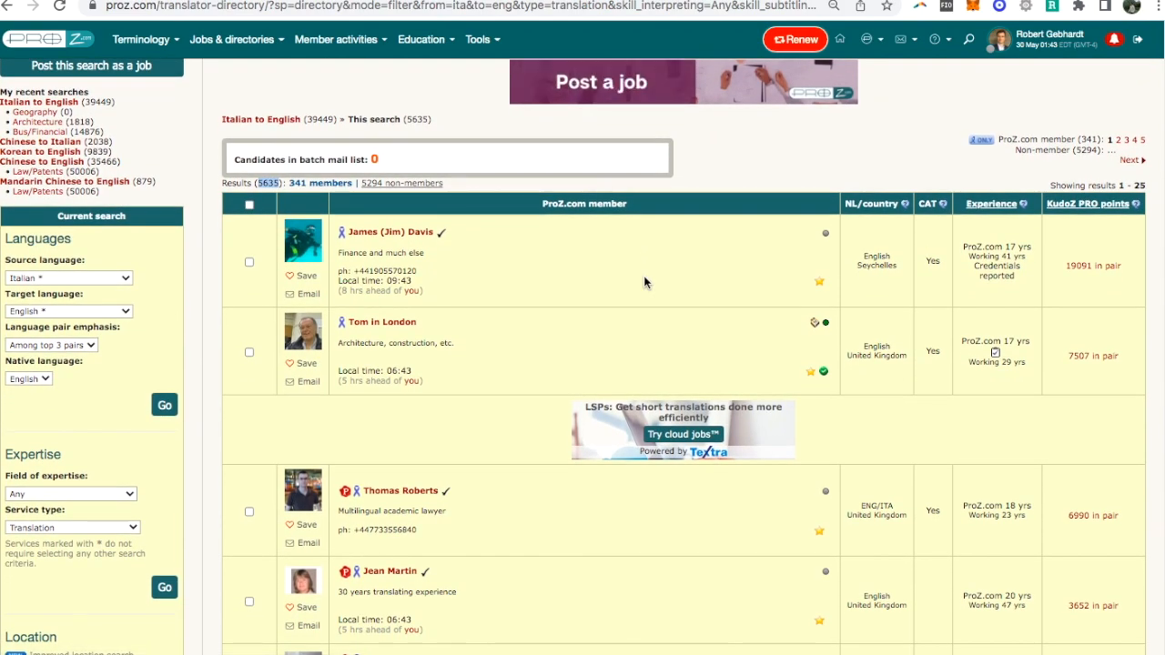
{"action": "scroll", "scroll_direction": "down", "scroll_amount": 3}
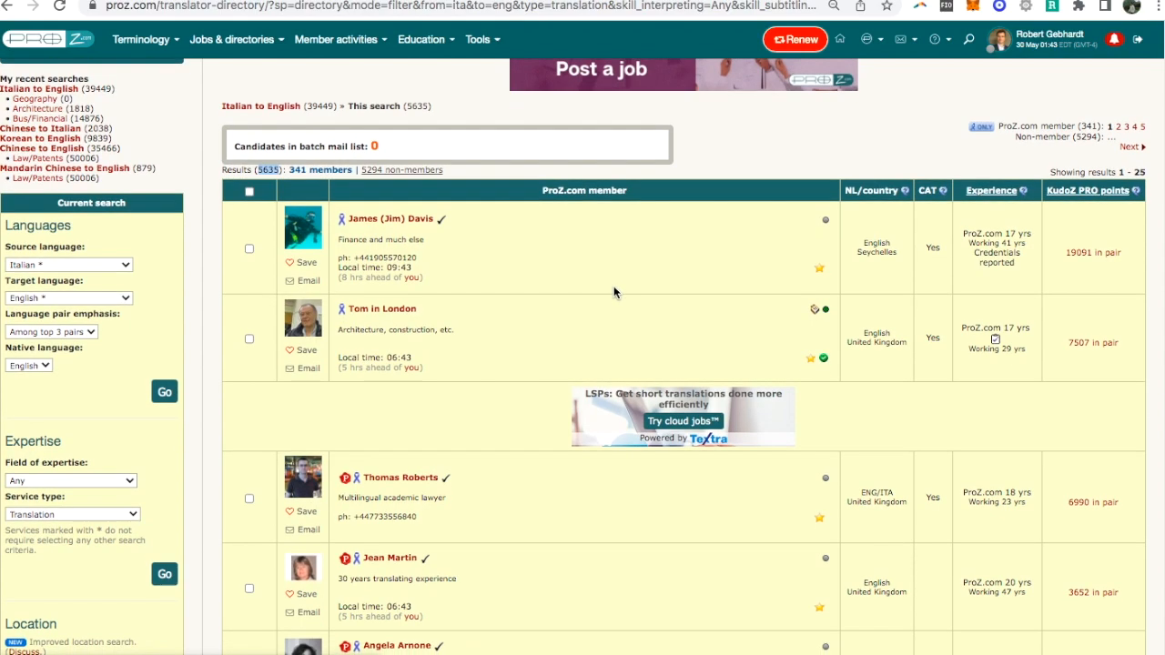
{"action": "mouse_move", "coordinate": [1080, 216]}
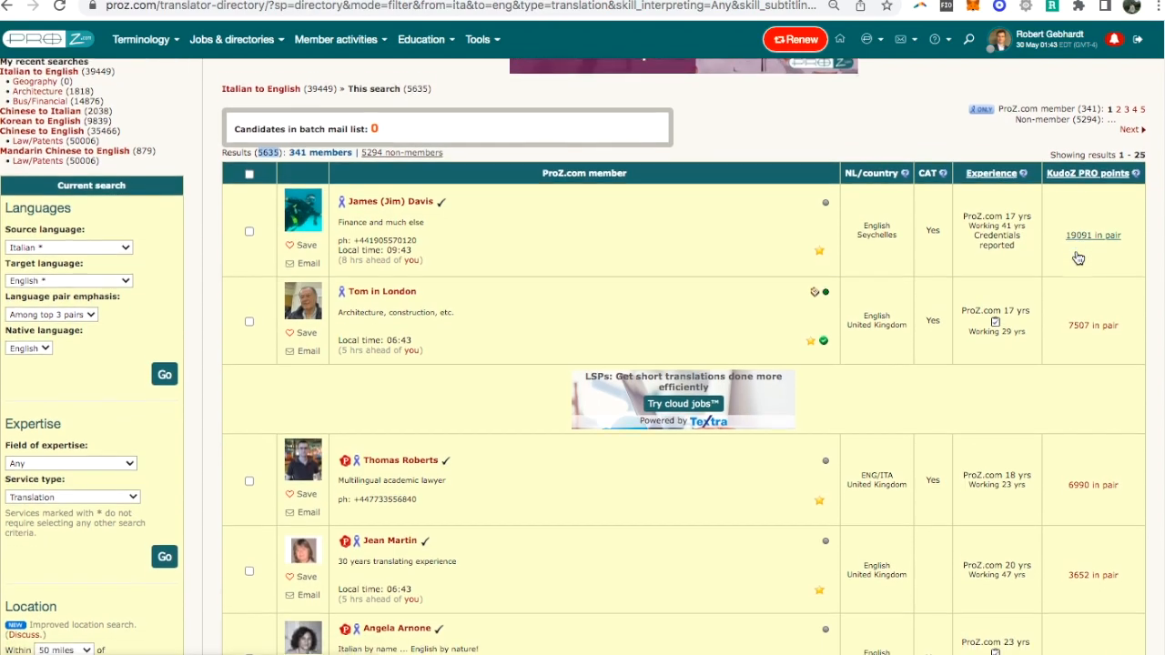
{"action": "scroll", "scroll_direction": "down", "scroll_amount": 3}
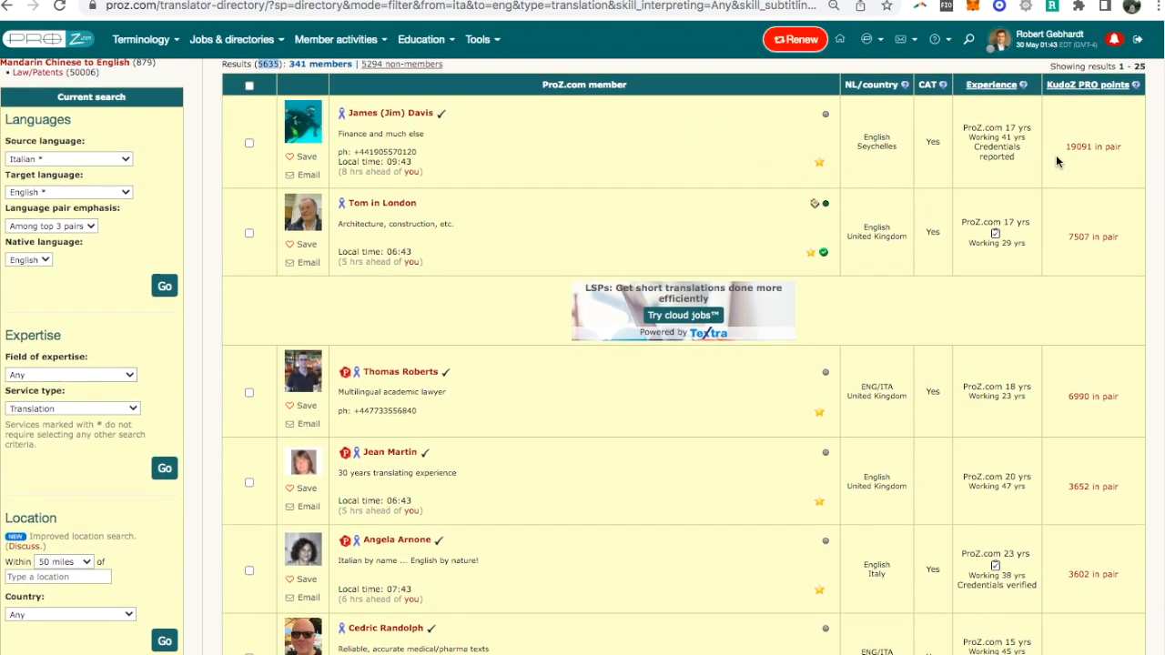
{"action": "mouse_move", "coordinate": [1093, 146]}
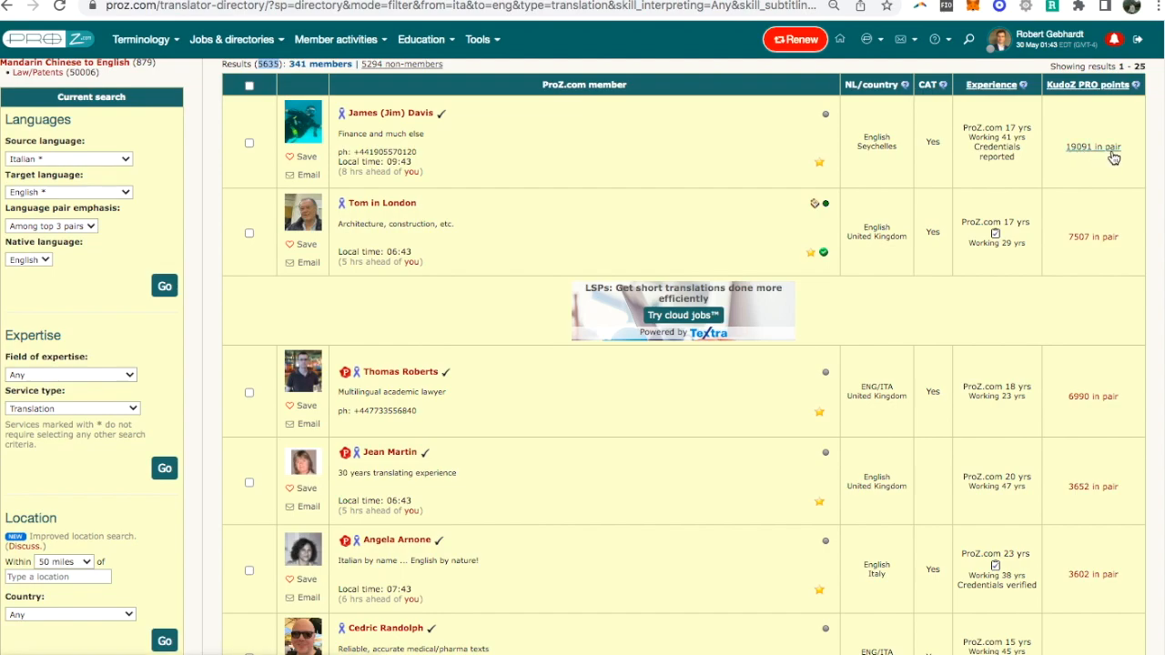
{"action": "mouse_move", "coordinate": [1101, 243]}
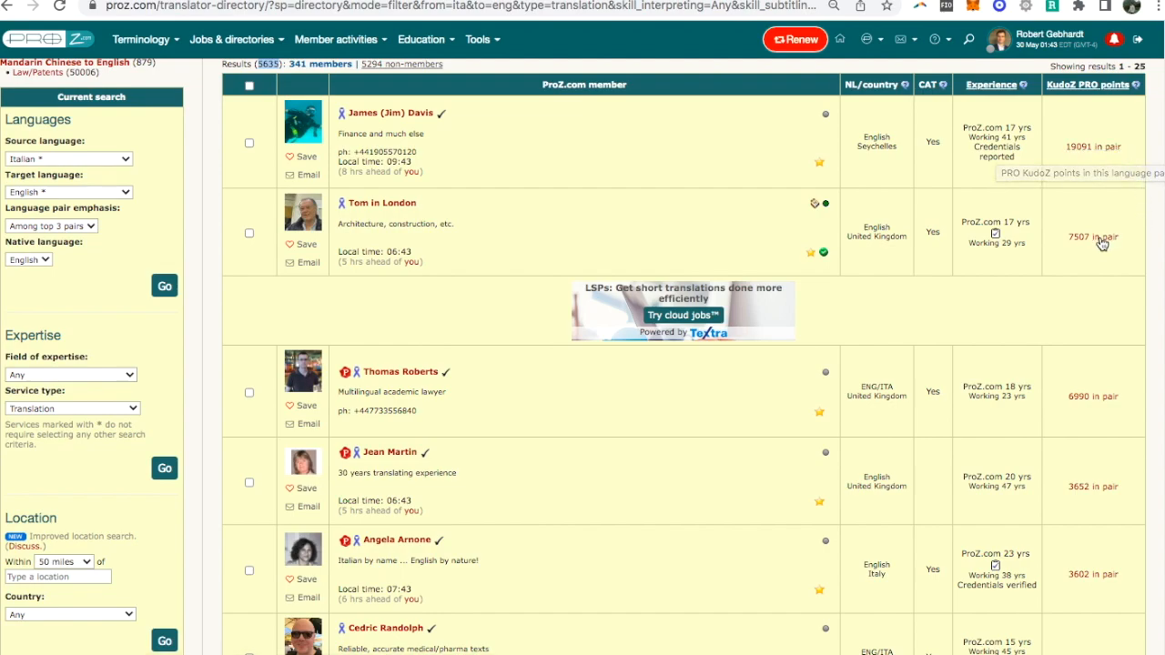
{"action": "scroll", "scroll_direction": "down", "scroll_amount": 3}
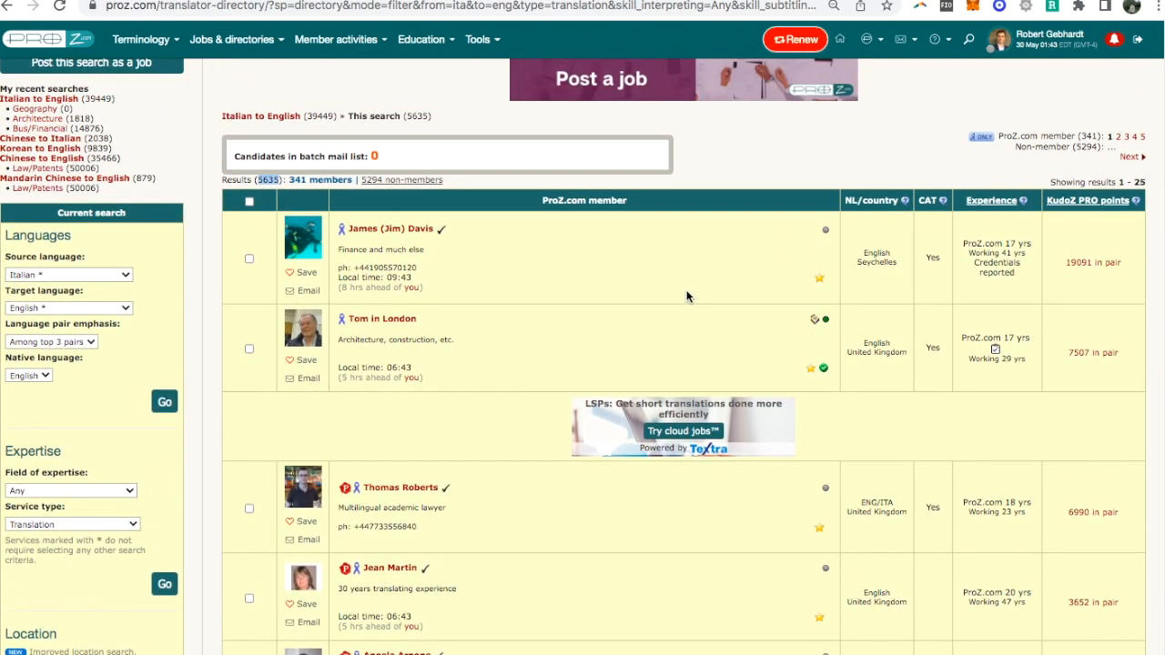
{"action": "mouse_move", "coordinate": [693, 279]}
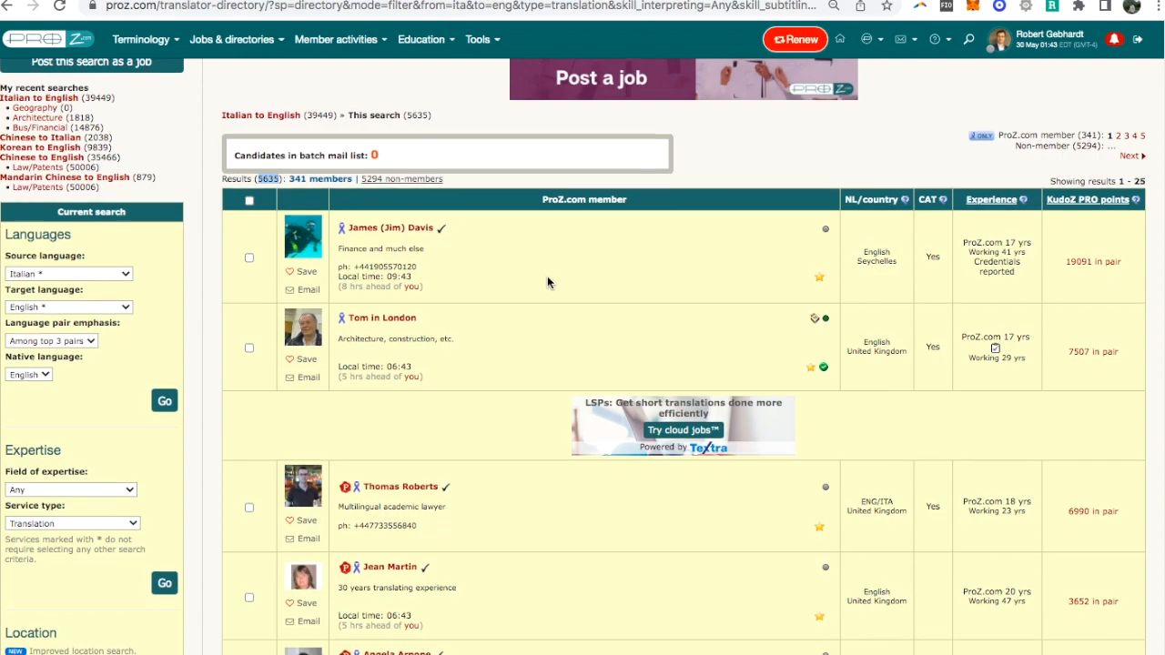
{"action": "scroll", "scroll_direction": "down", "scroll_amount": 3}
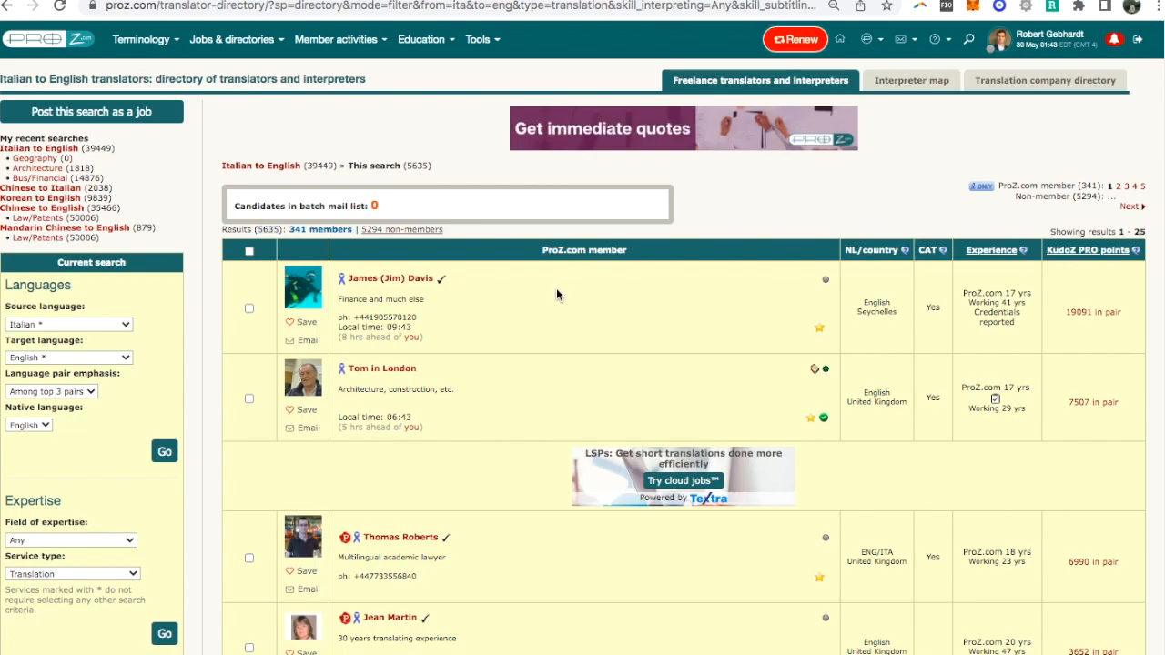
{"action": "mouse_move", "coordinate": [102, 528]}
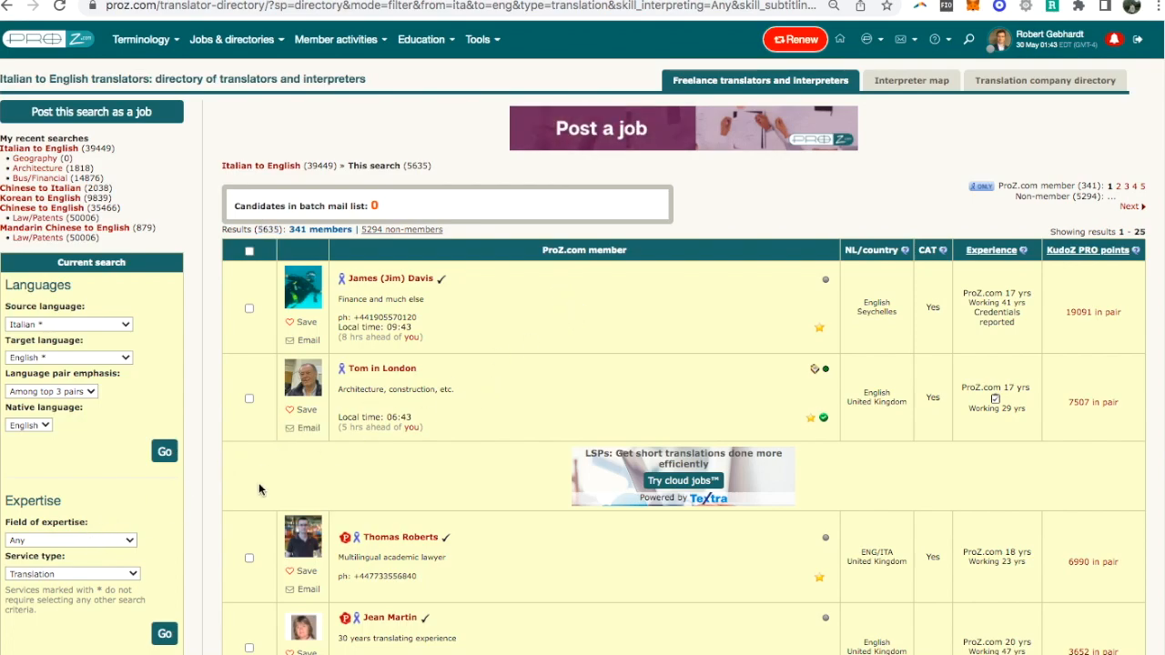
{"action": "mouse_move", "coordinate": [963, 339]}
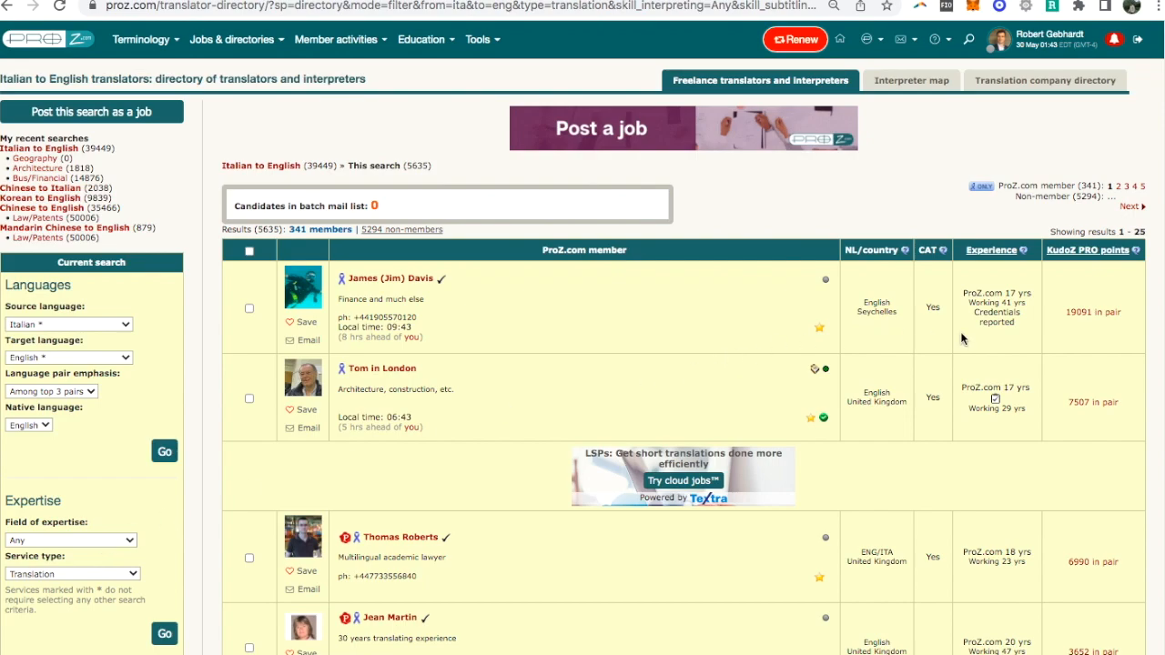
{"action": "mouse_move", "coordinate": [557, 324]}
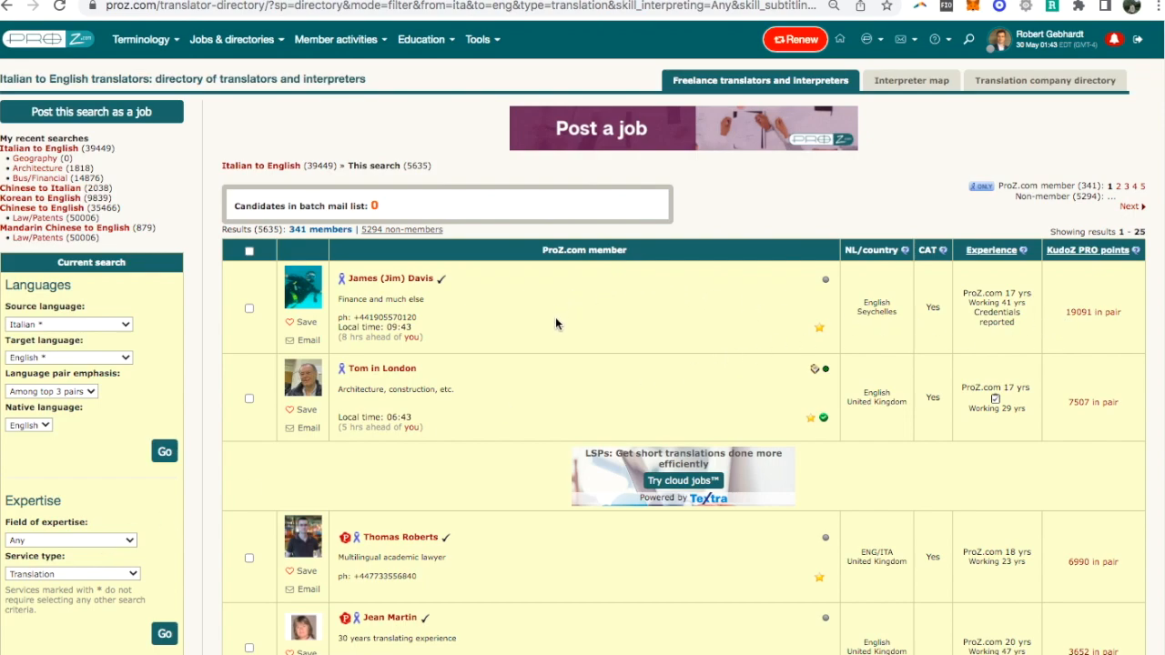
{"action": "mouse_move", "coordinate": [1032, 338]}
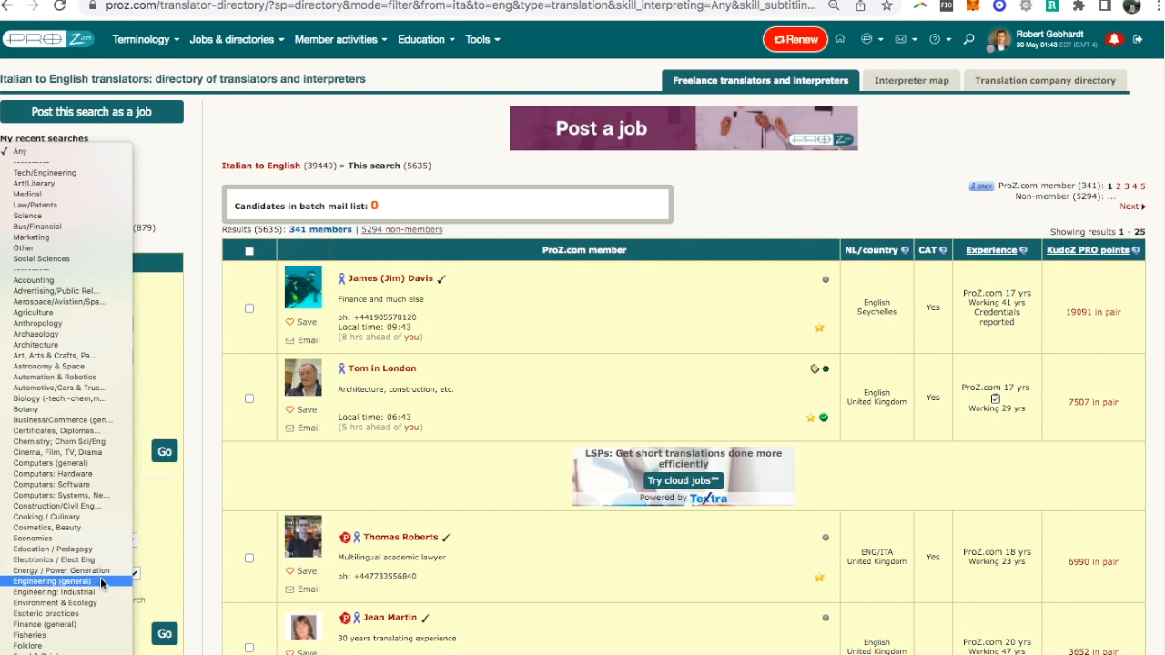
{"action": "mouse_move", "coordinate": [53, 549]}
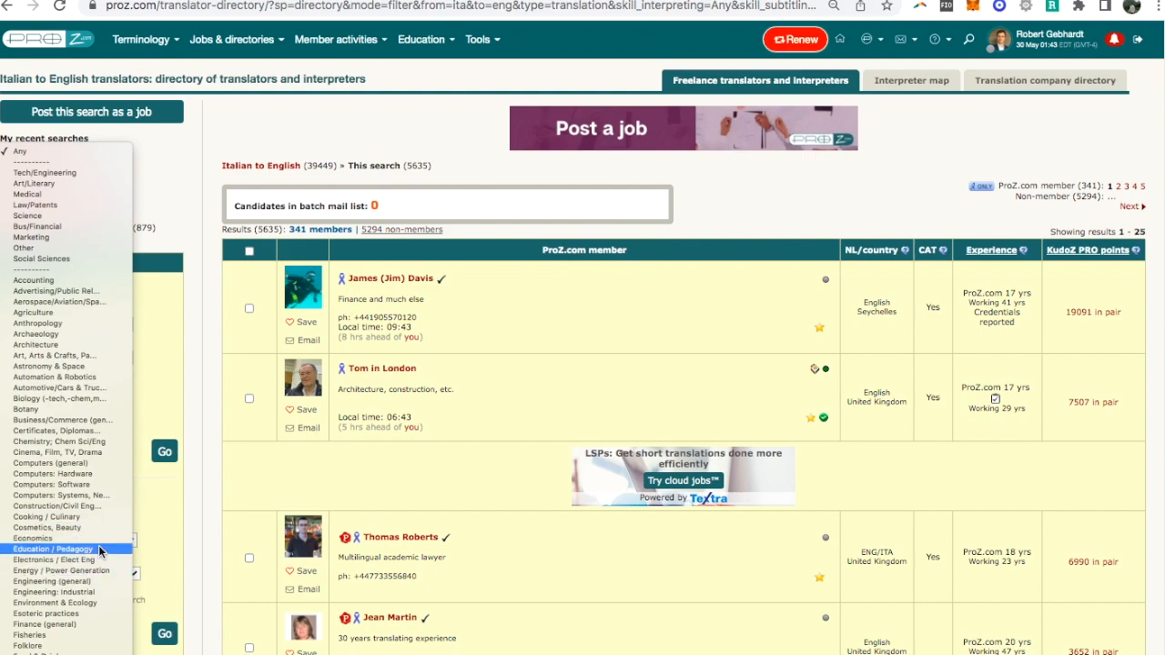
Filter to the Economics field and scroll through the 826 KudoZ-ranked results
{"action": "left_click", "coordinate": [31, 538]}
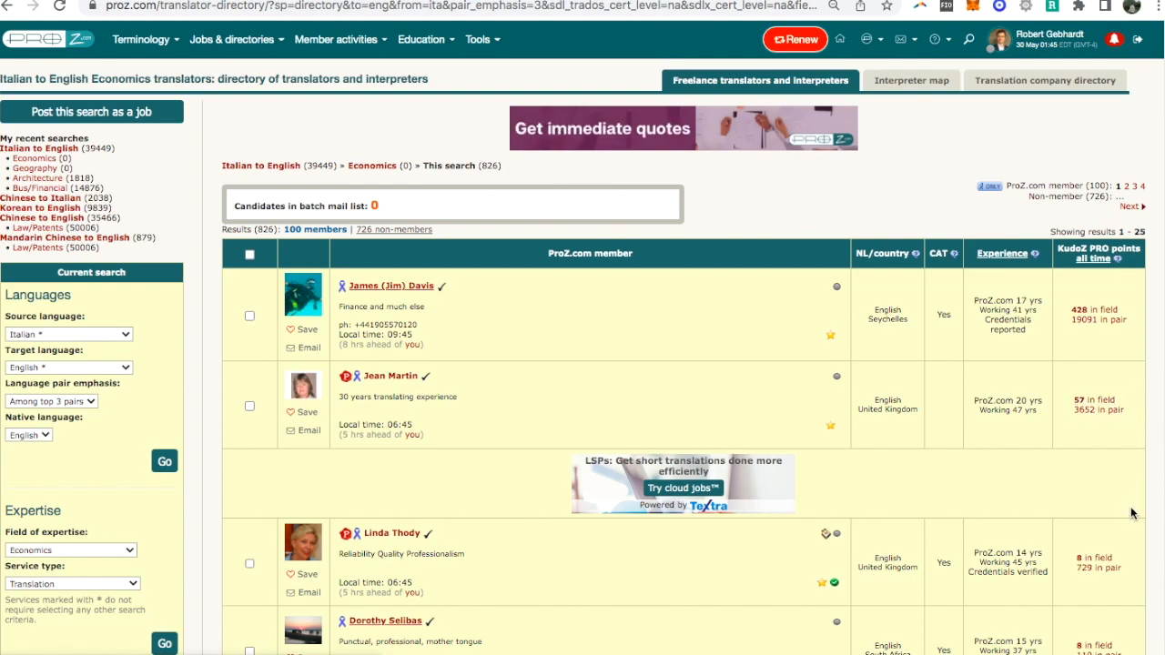
{"action": "scroll", "scroll_direction": "down", "scroll_amount": 3}
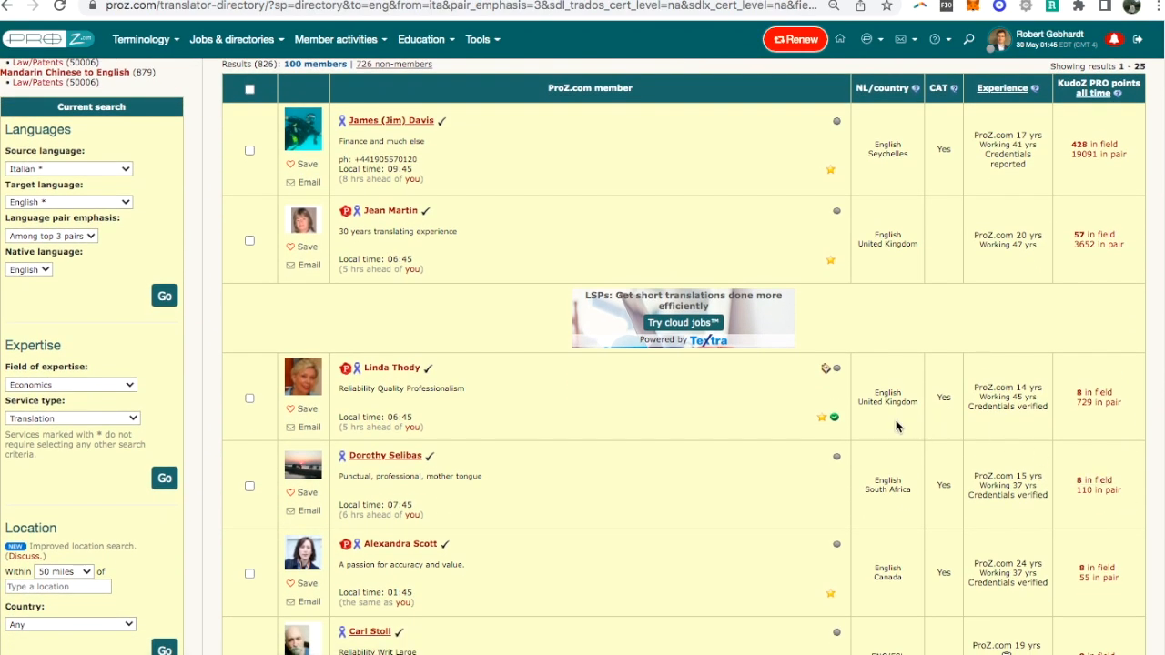
{"action": "scroll", "scroll_direction": "down", "scroll_amount": 3}
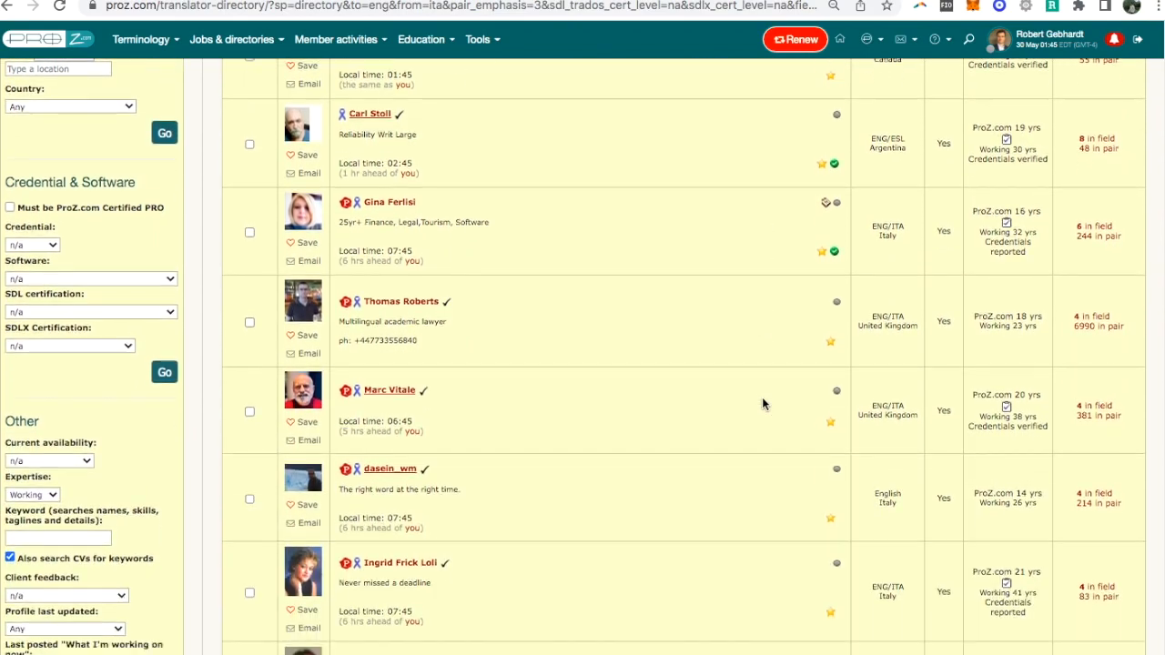
{"action": "scroll", "scroll_direction": "down", "scroll_amount": 3}
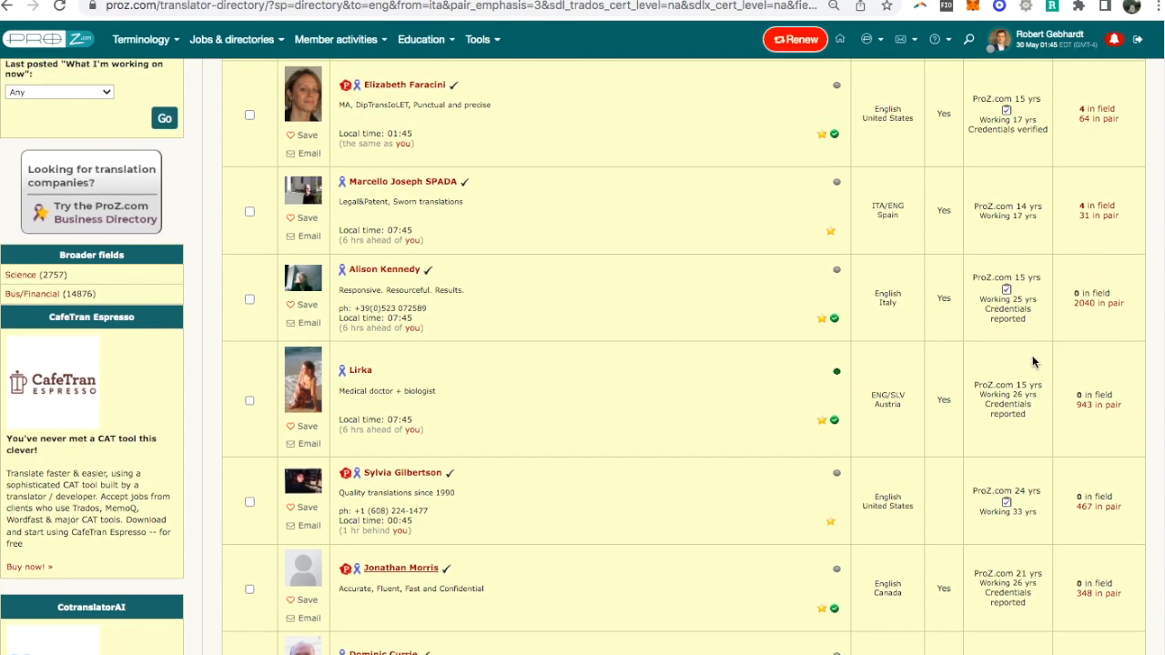
{"action": "scroll", "scroll_direction": "down", "scroll_amount": 3}
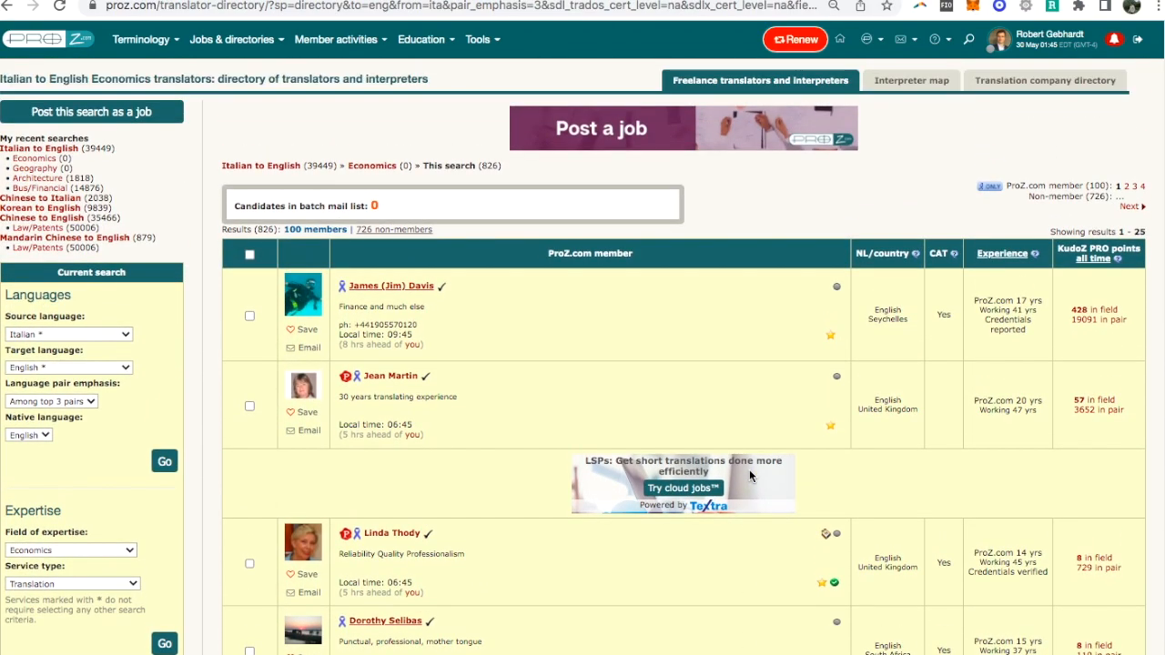
{"action": "mouse_move", "coordinate": [754, 349]}
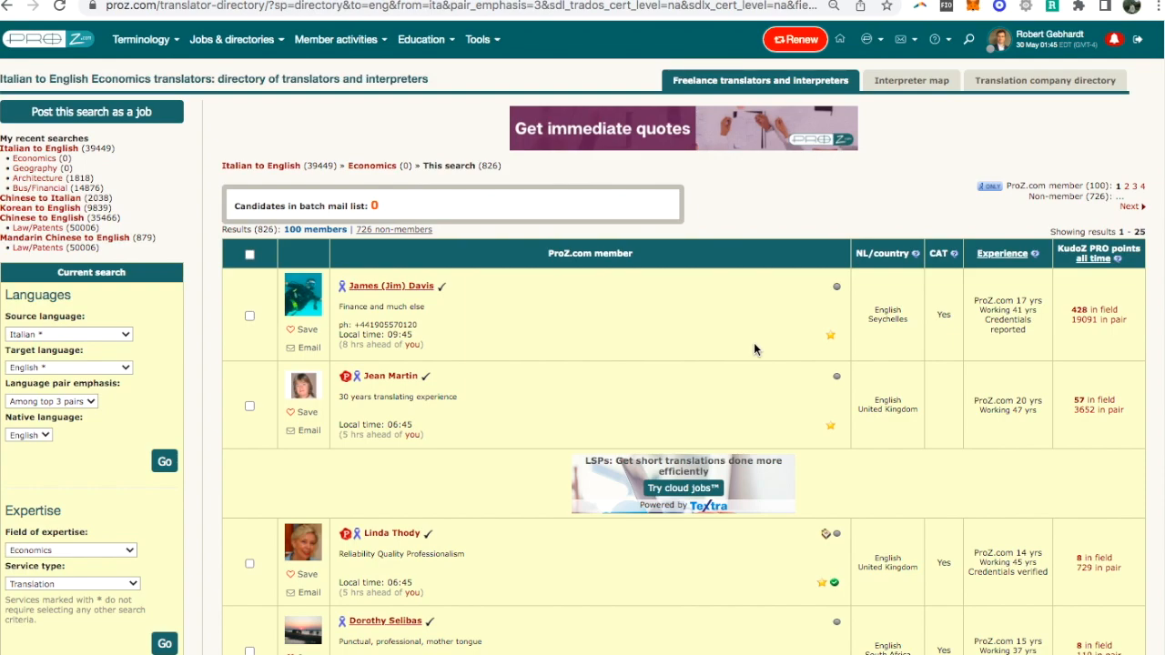
Set the field to Geography, run the search, and scroll the 452 results
{"action": "left_click", "coordinate": [71, 550]}
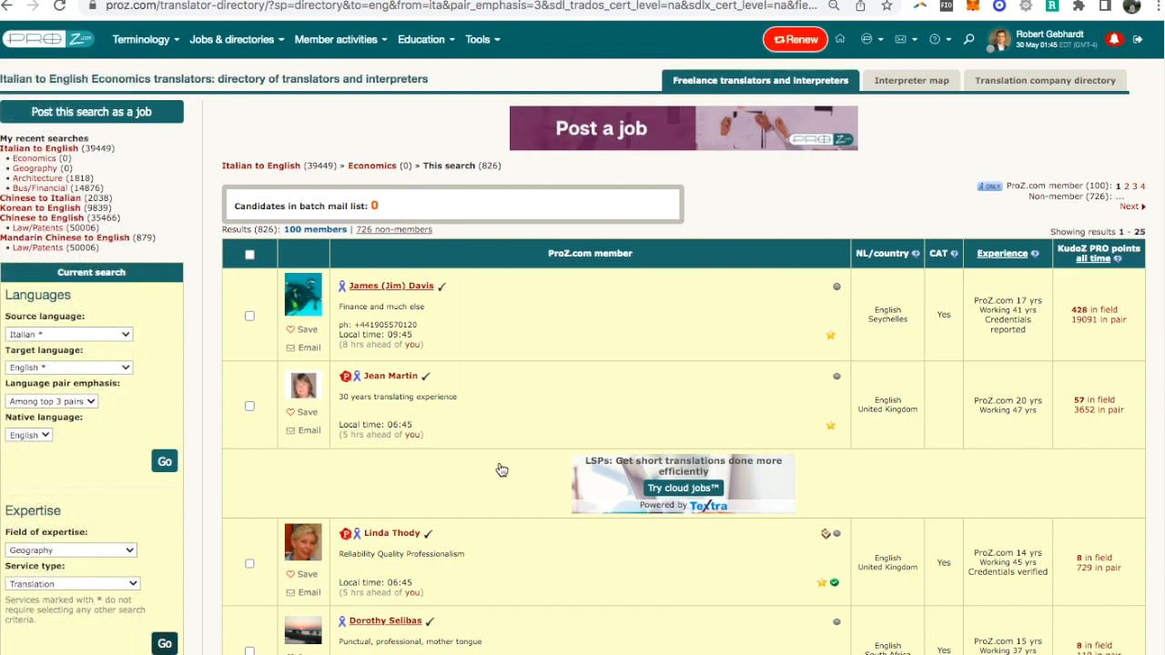
{"action": "left_click", "coordinate": [35, 158]}
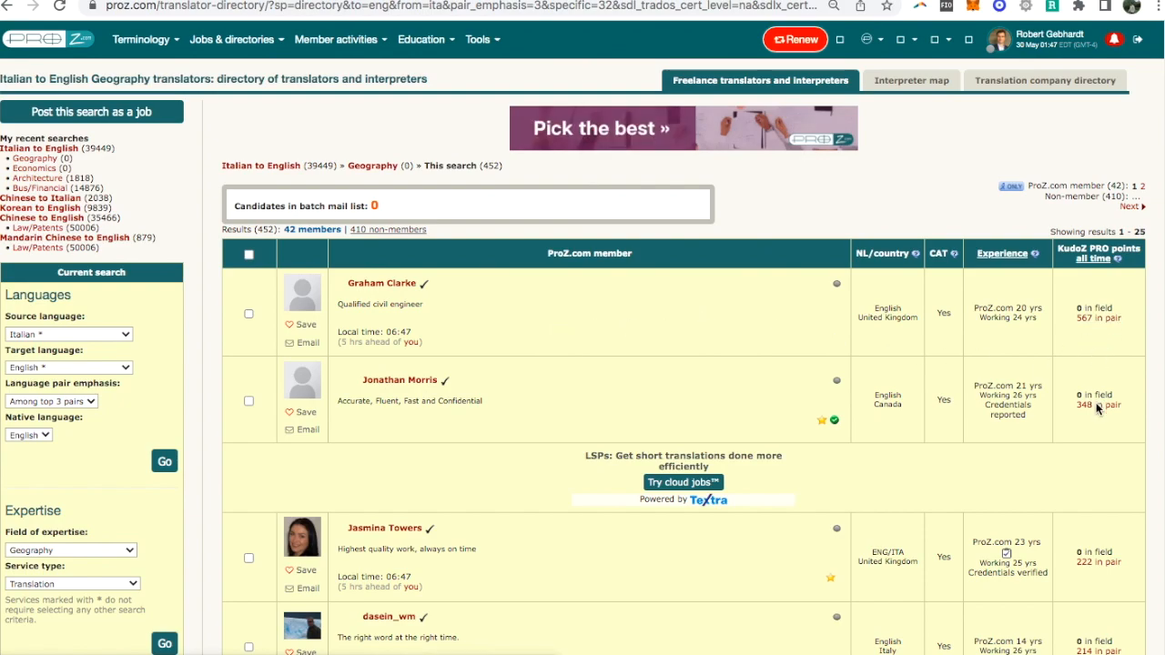
{"action": "scroll", "scroll_direction": "down", "scroll_amount": 3}
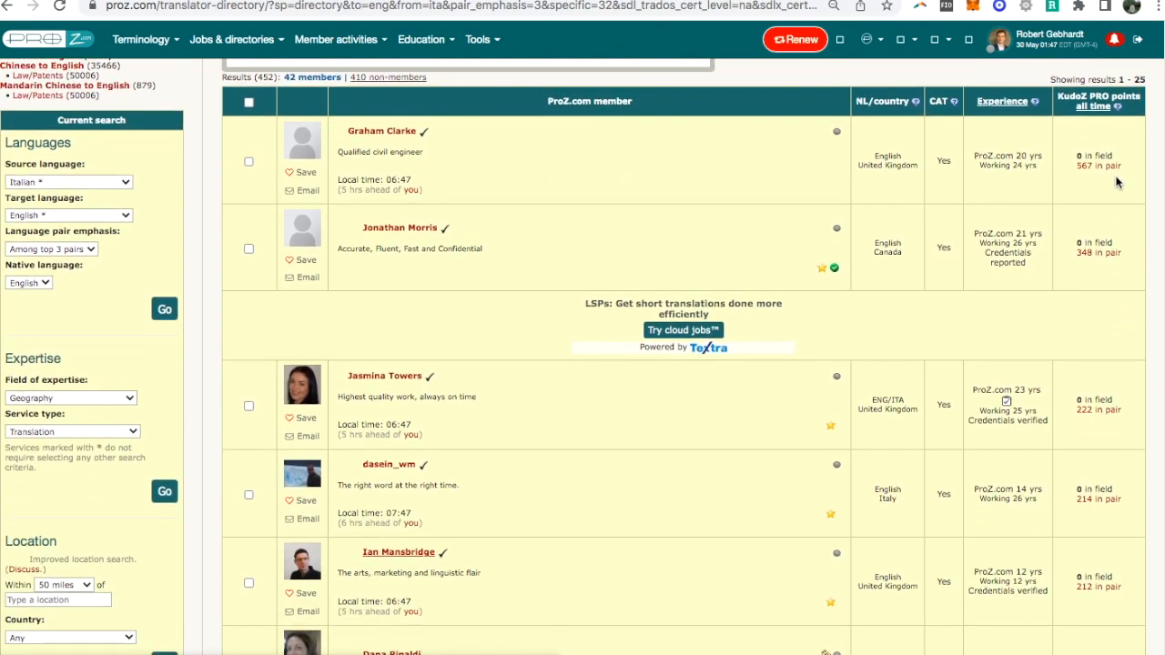
{"action": "mouse_move", "coordinate": [1101, 172]}
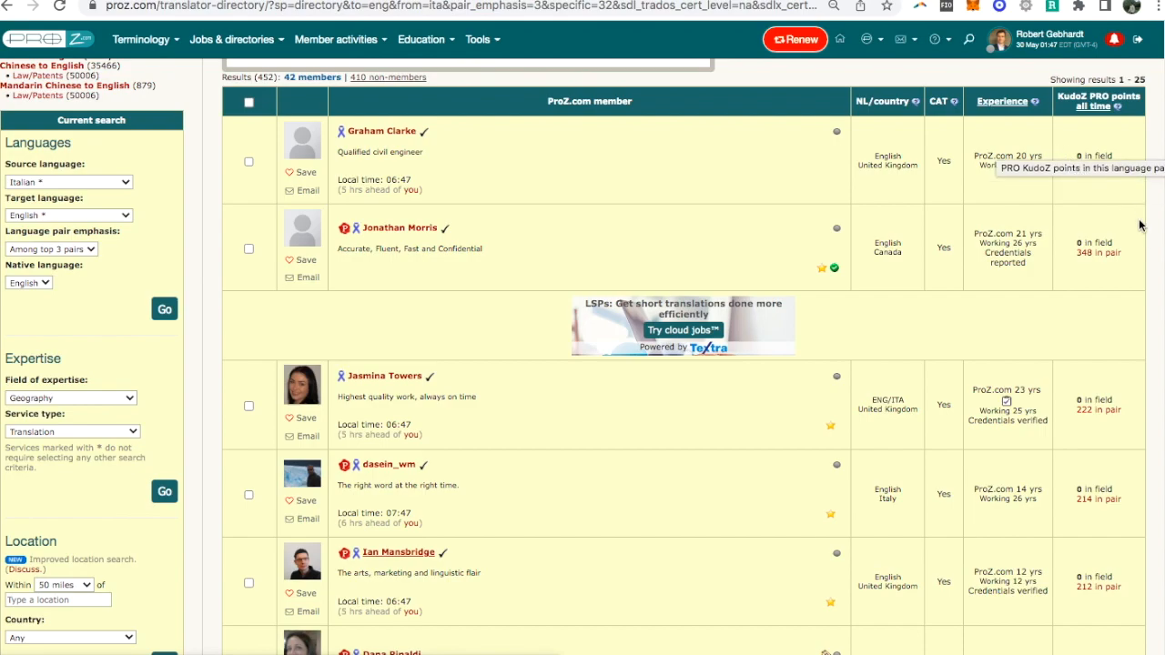
{"action": "scroll", "scroll_direction": "down", "scroll_amount": 3}
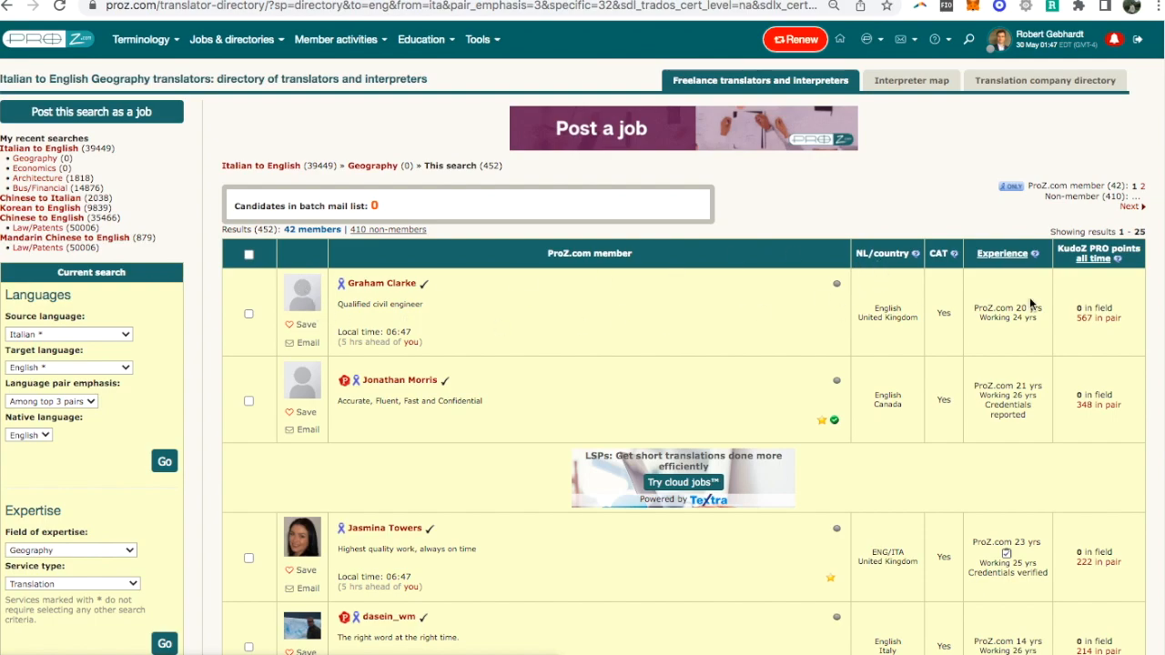
{"action": "mouse_move", "coordinate": [523, 330]}
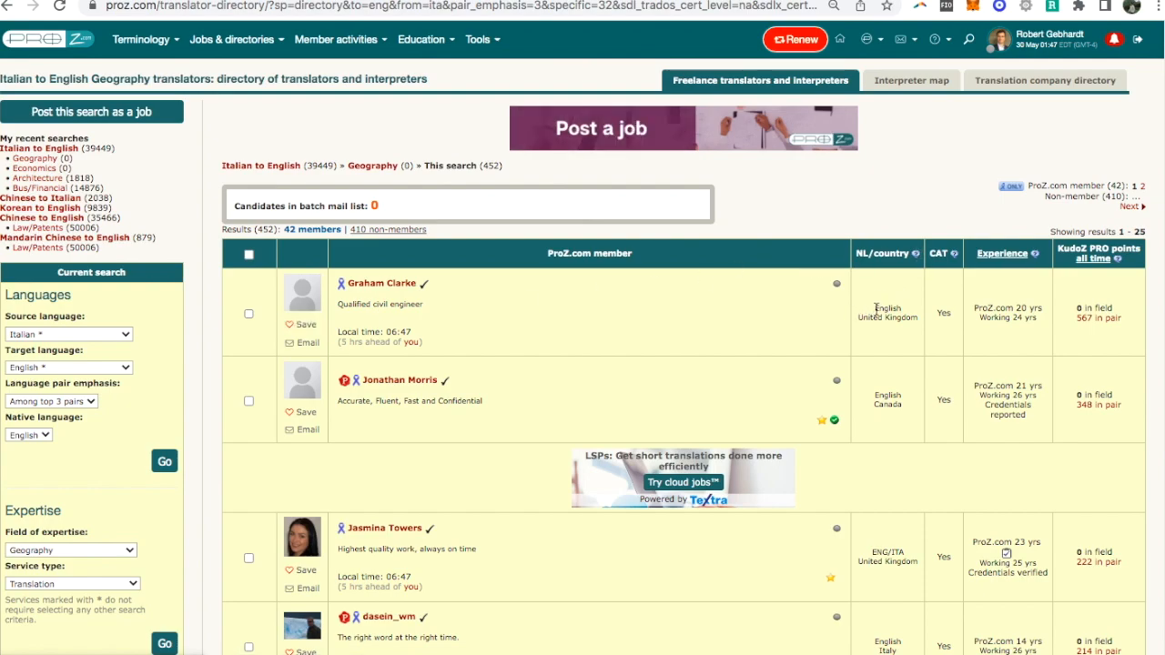
{"action": "mouse_move", "coordinate": [737, 301]}
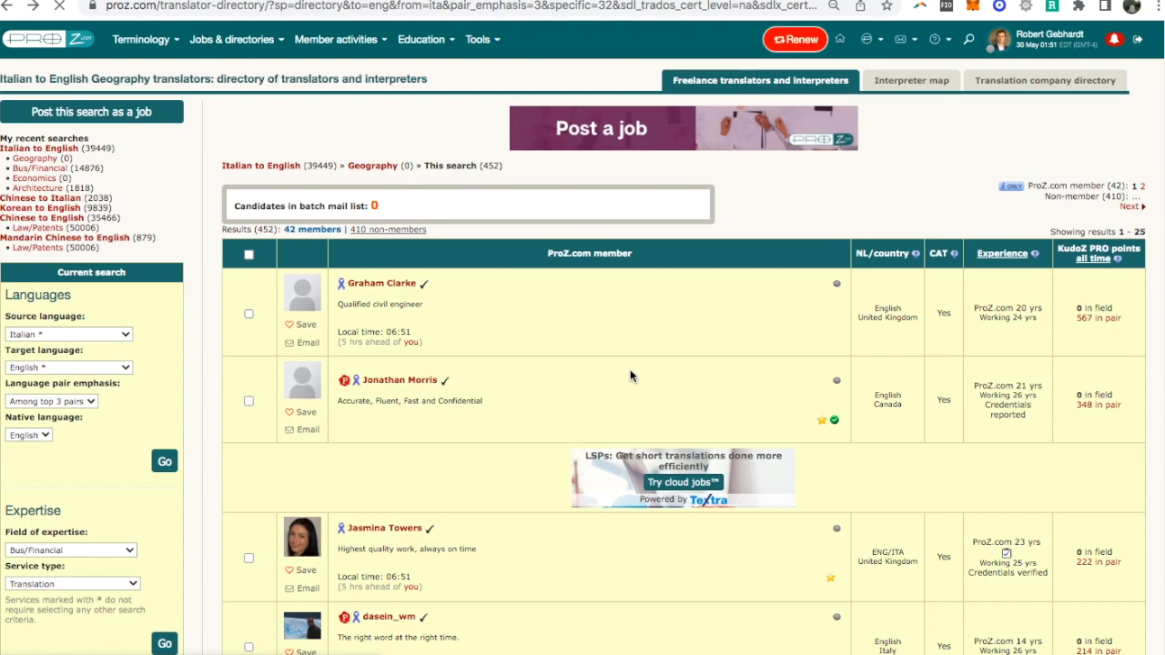
Scroll down the Geography results to reach the presenter's highlighted listing
{"action": "scroll", "scroll_direction": "down", "scroll_amount": 3}
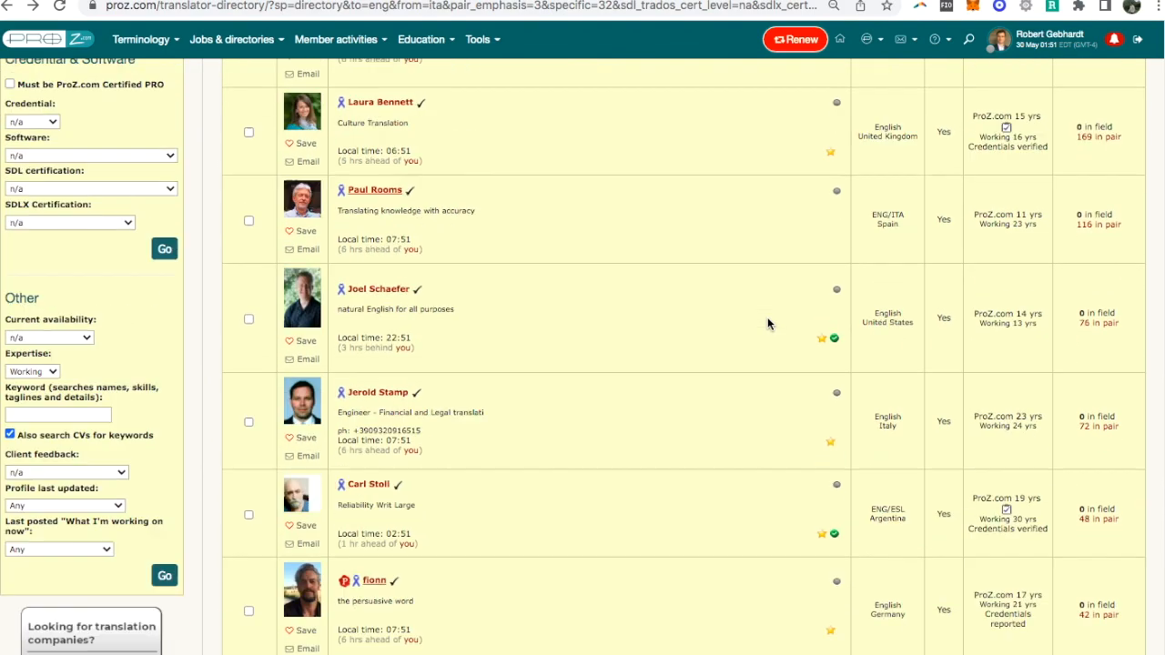
{"action": "scroll", "scroll_direction": "down", "scroll_amount": 3}
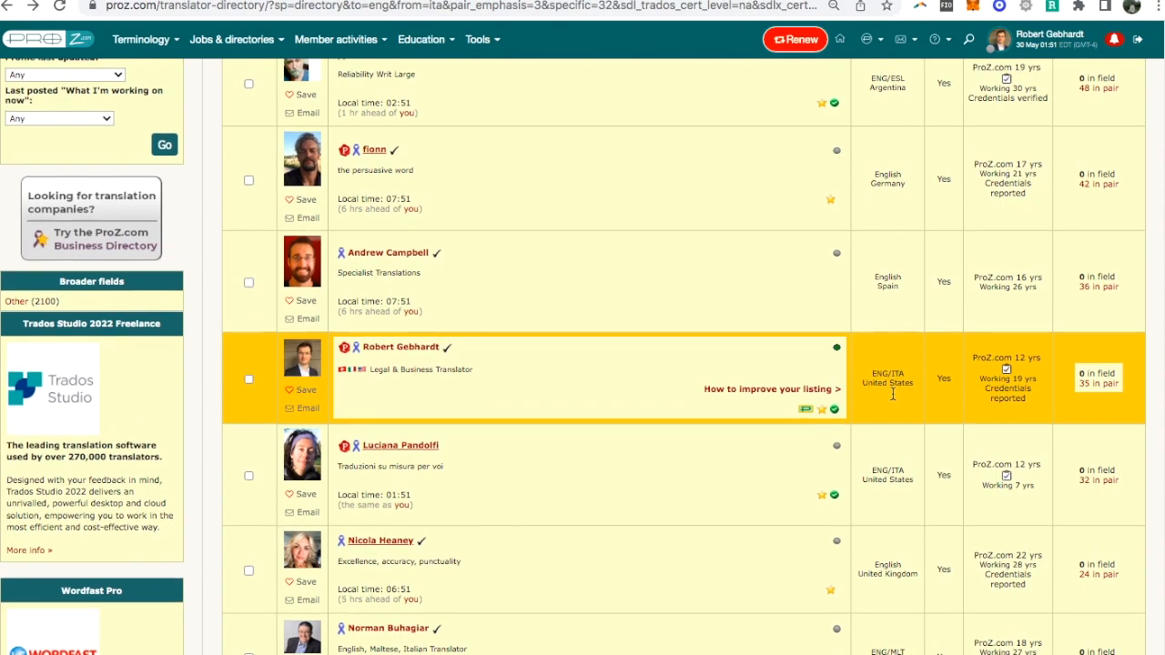
{"action": "scroll", "scroll_direction": "down", "scroll_amount": 3}
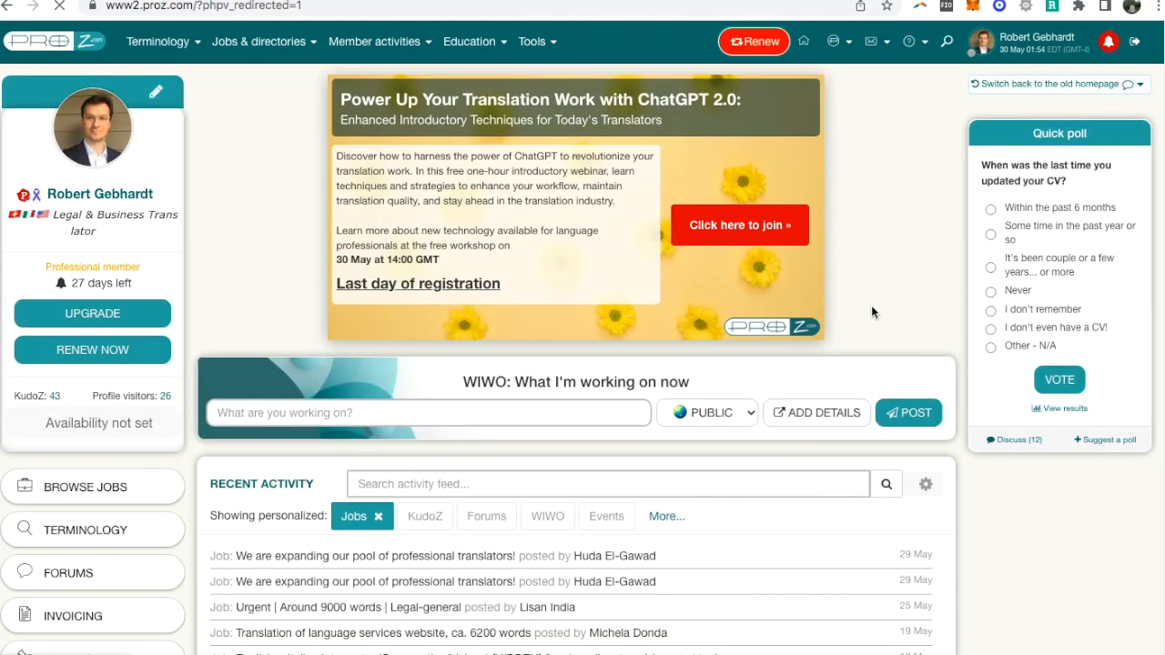
{"action": "mouse_move", "coordinate": [889, 290]}
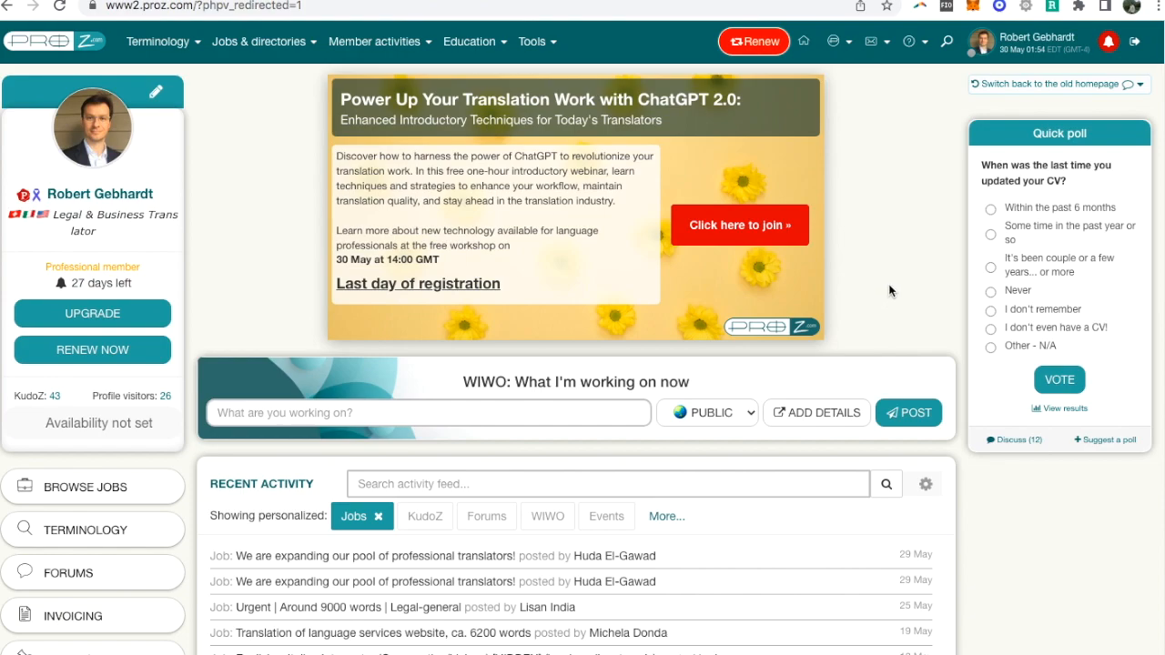